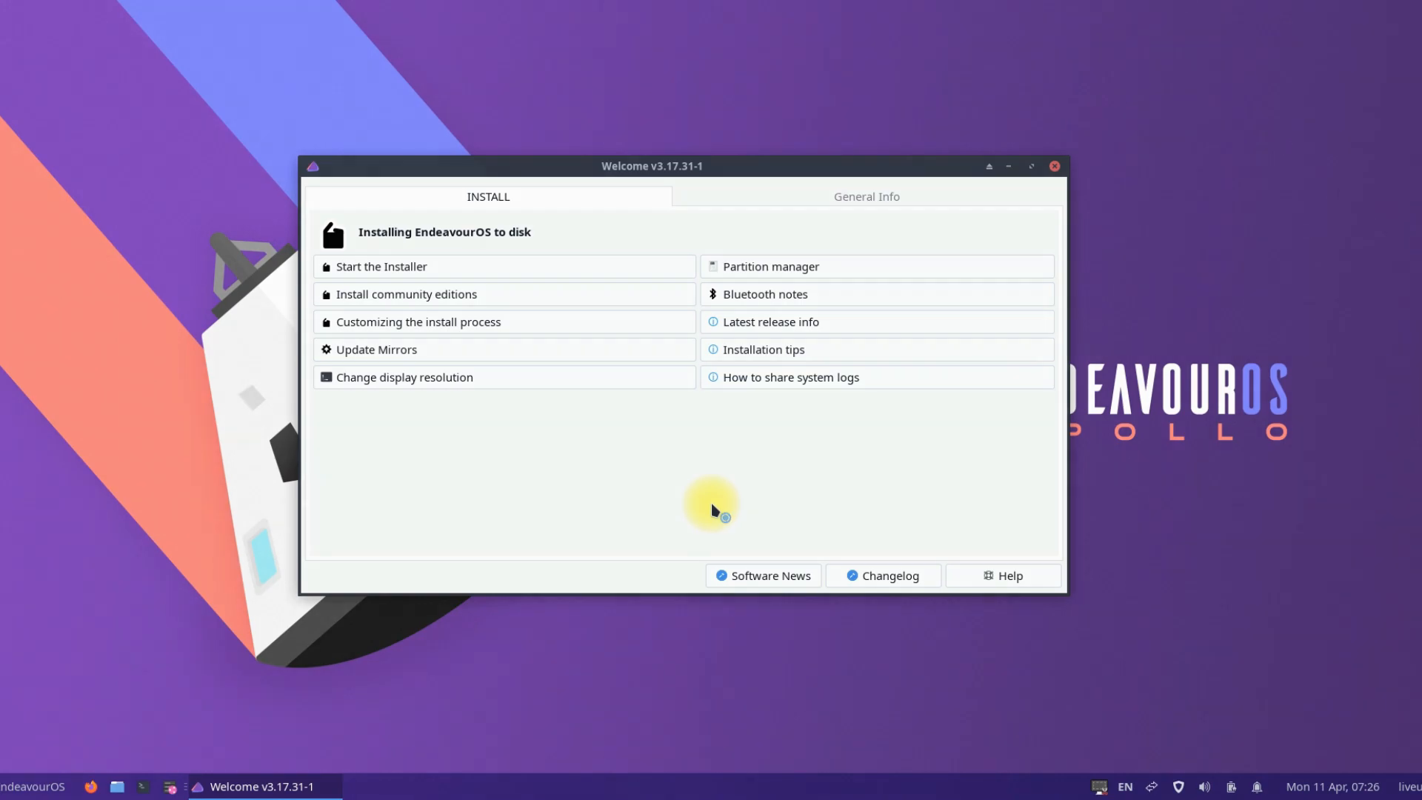
mouse_move(402, 271)
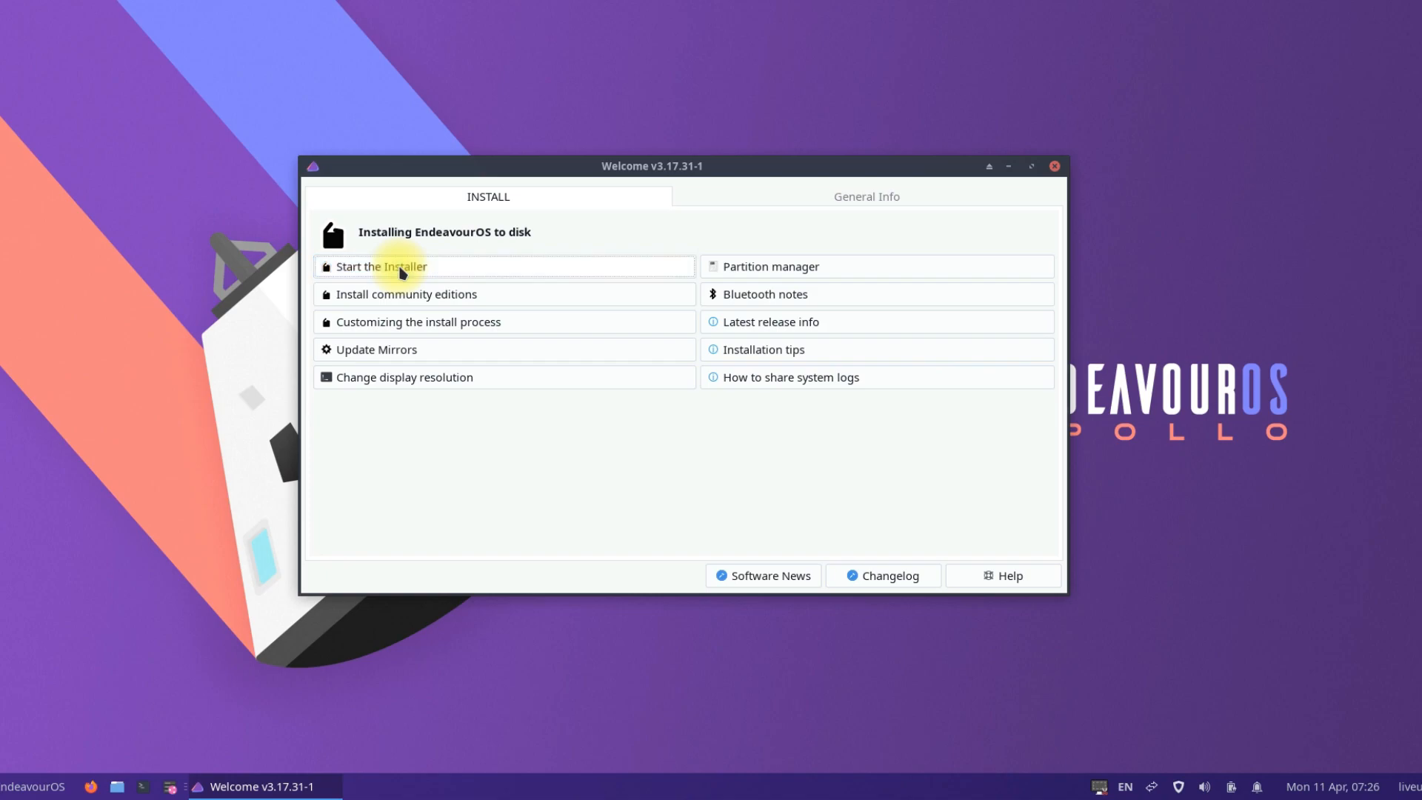
Start the installer from Welcome and choose the Offline (Xfce) installation method
click(381, 265)
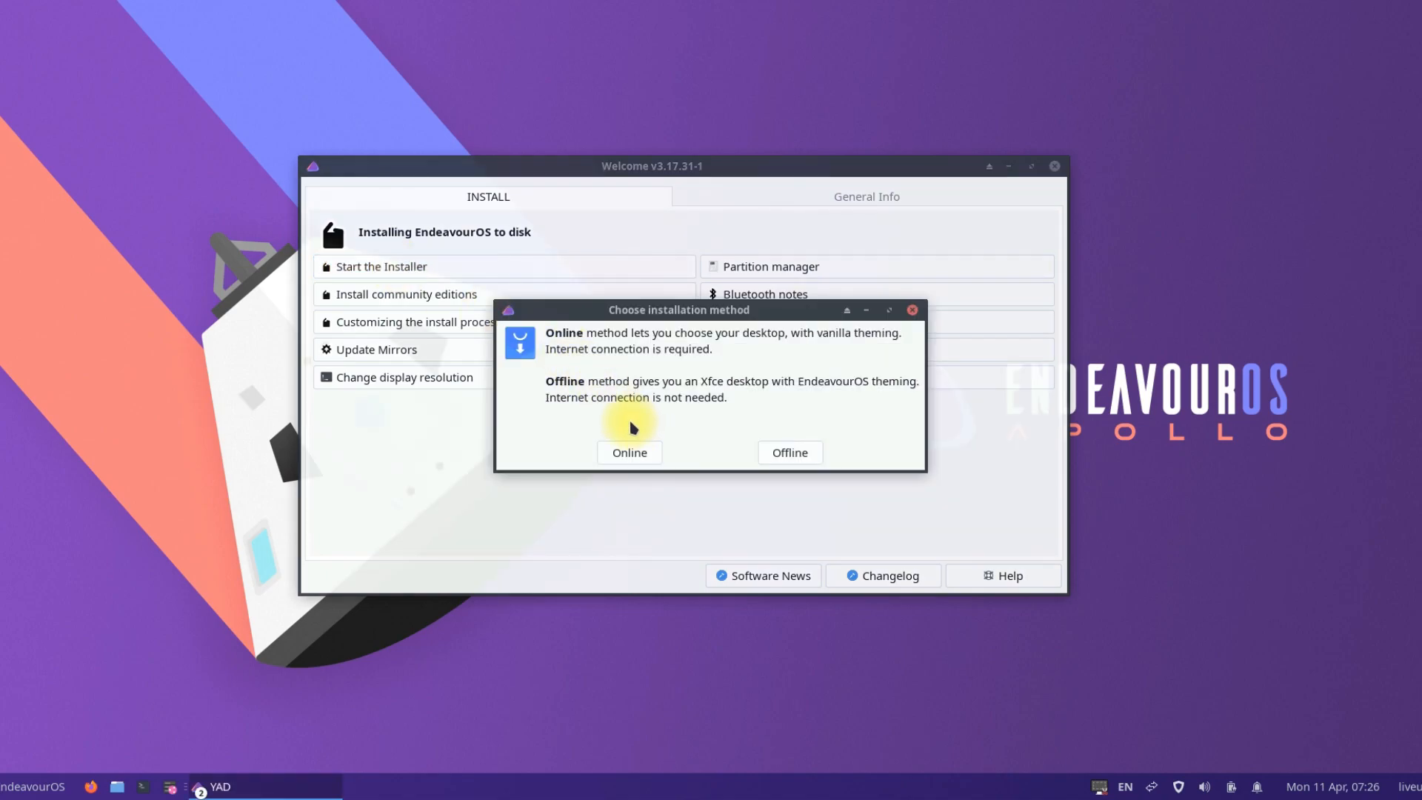
click(789, 453)
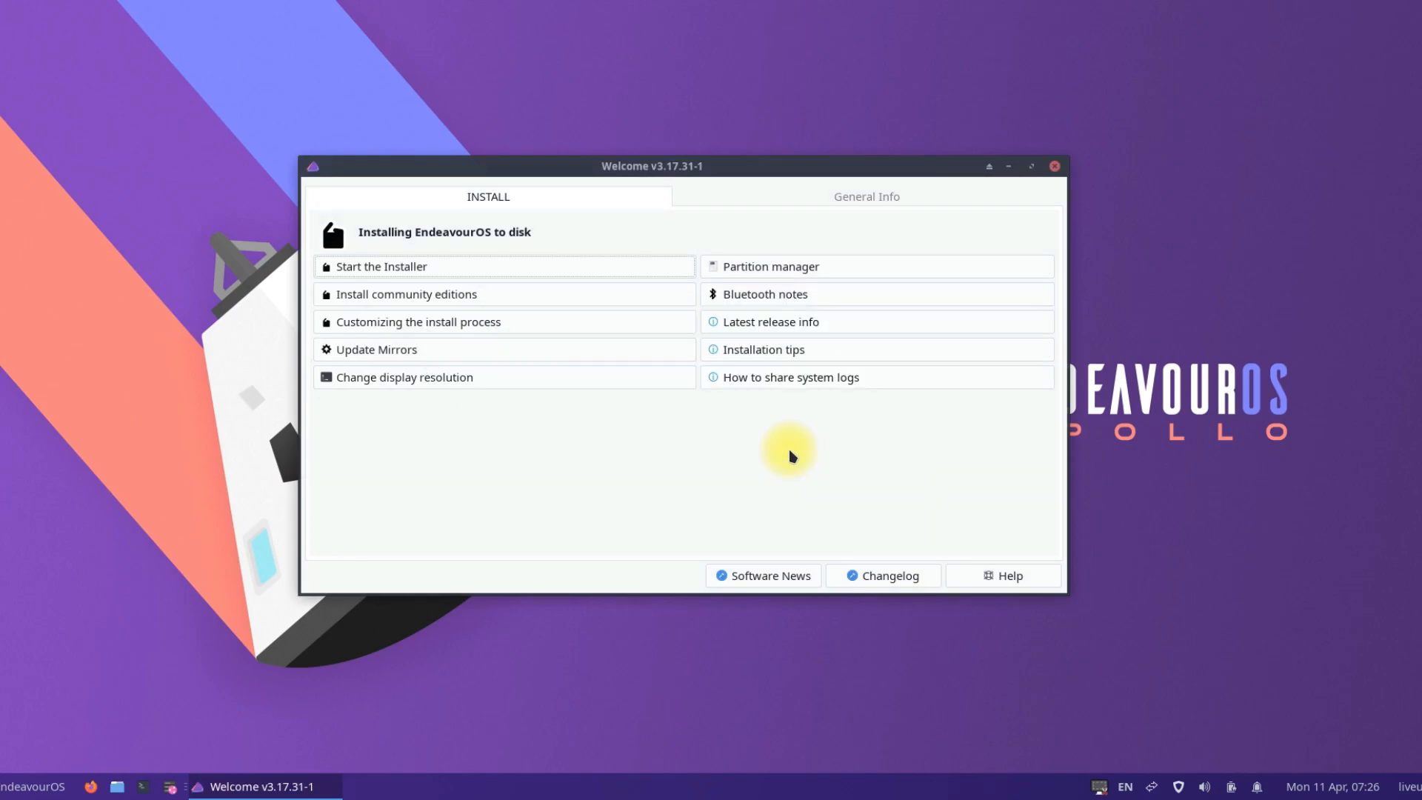
Accept default language, location and English (US) keyboard to reach the Partitions page
click(380, 265)
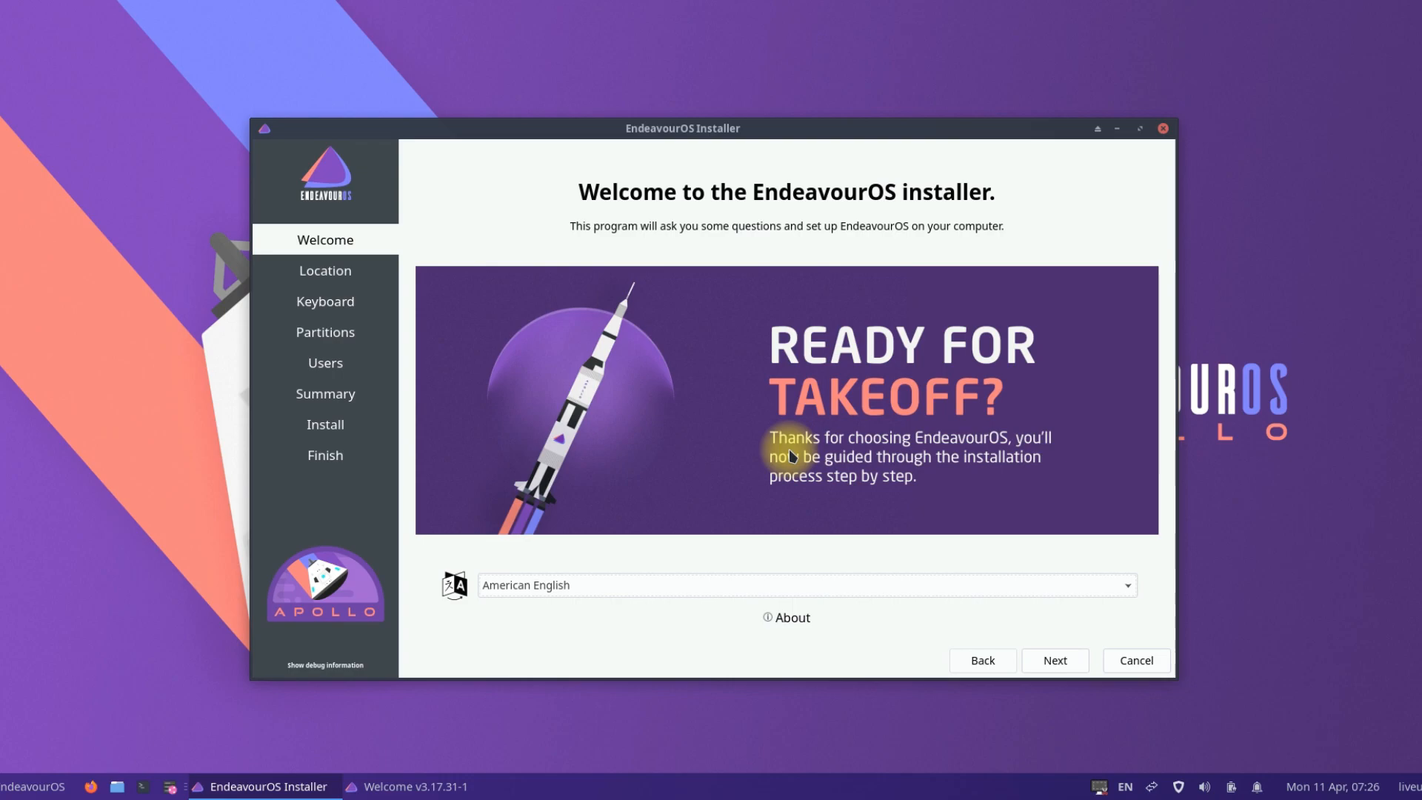
mouse_move(628, 512)
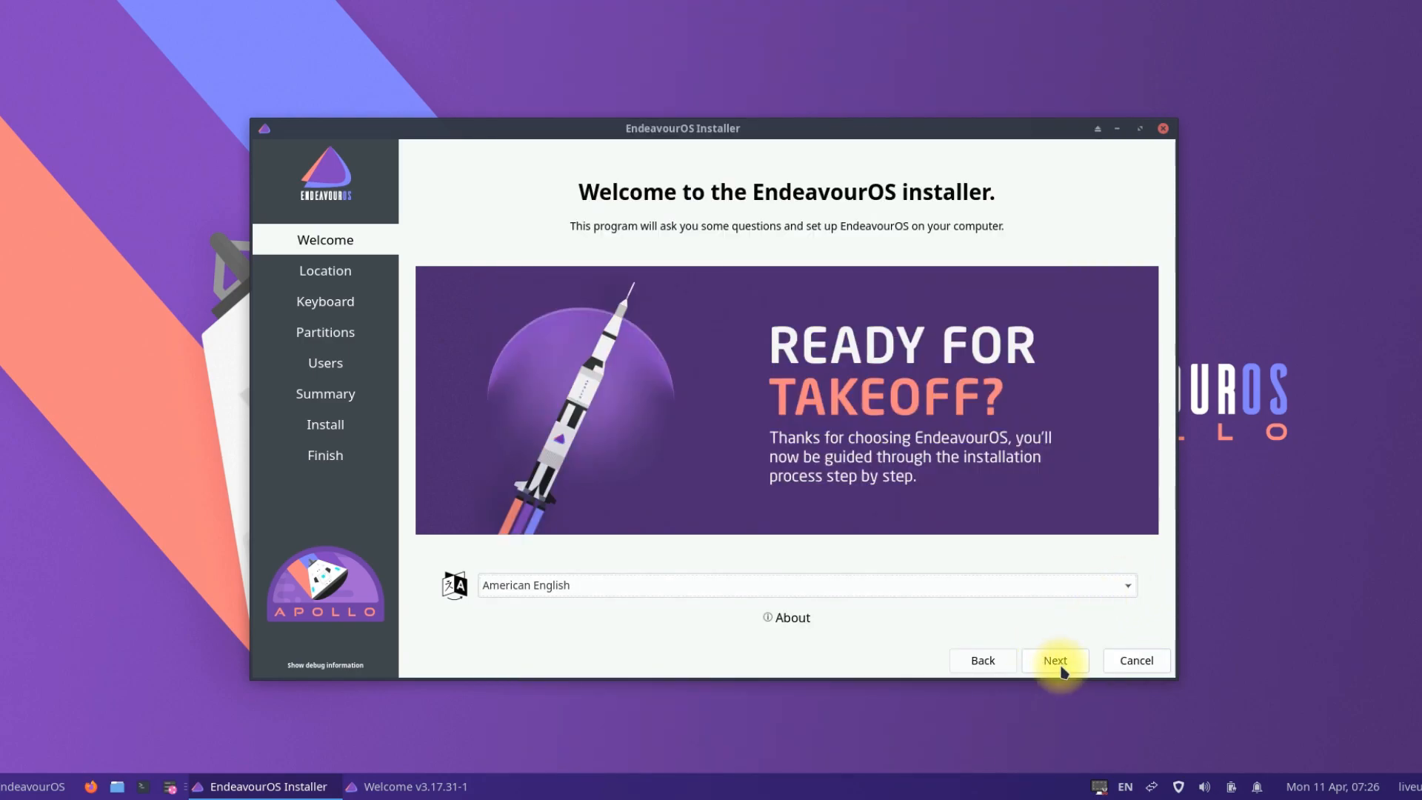
click(1054, 661)
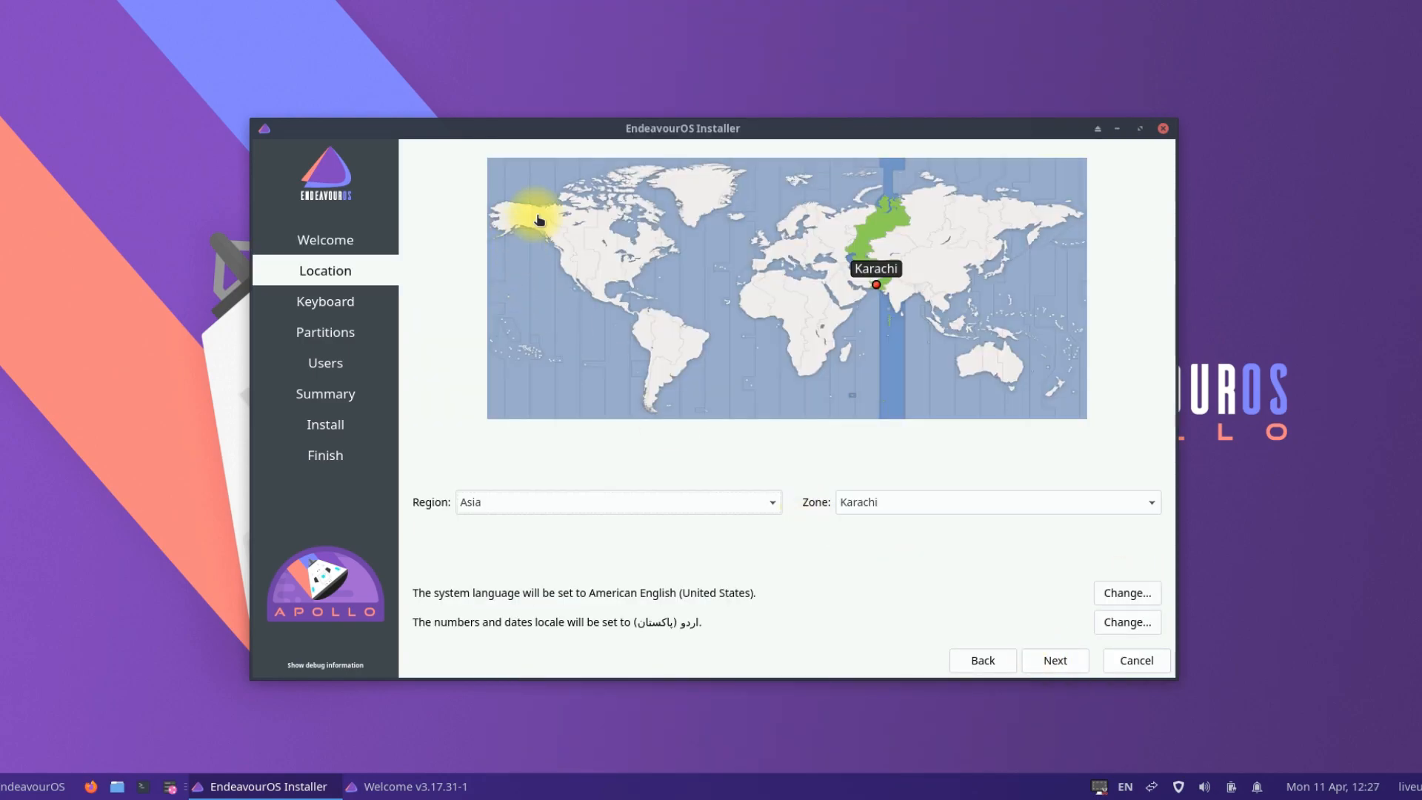
click(537, 215)
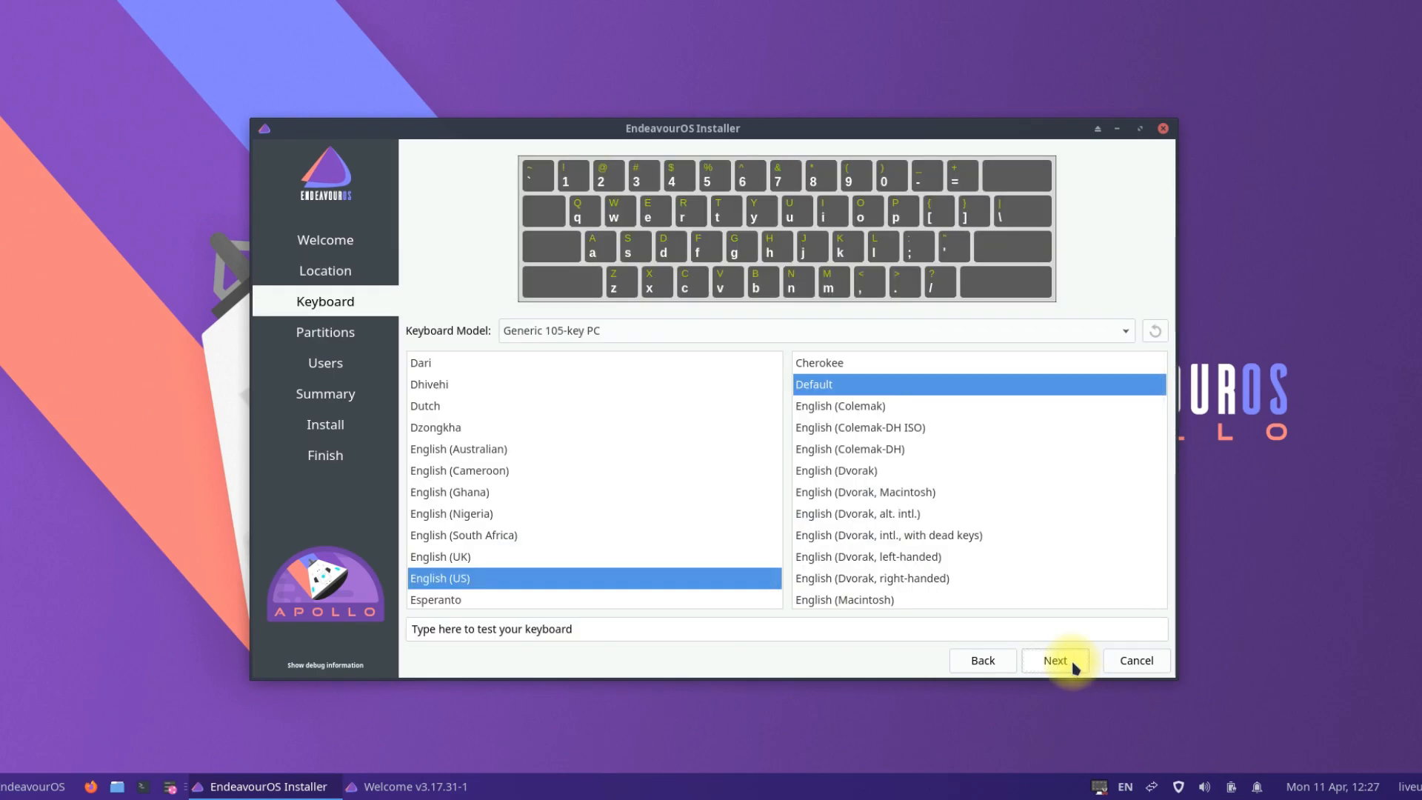
click(1054, 660)
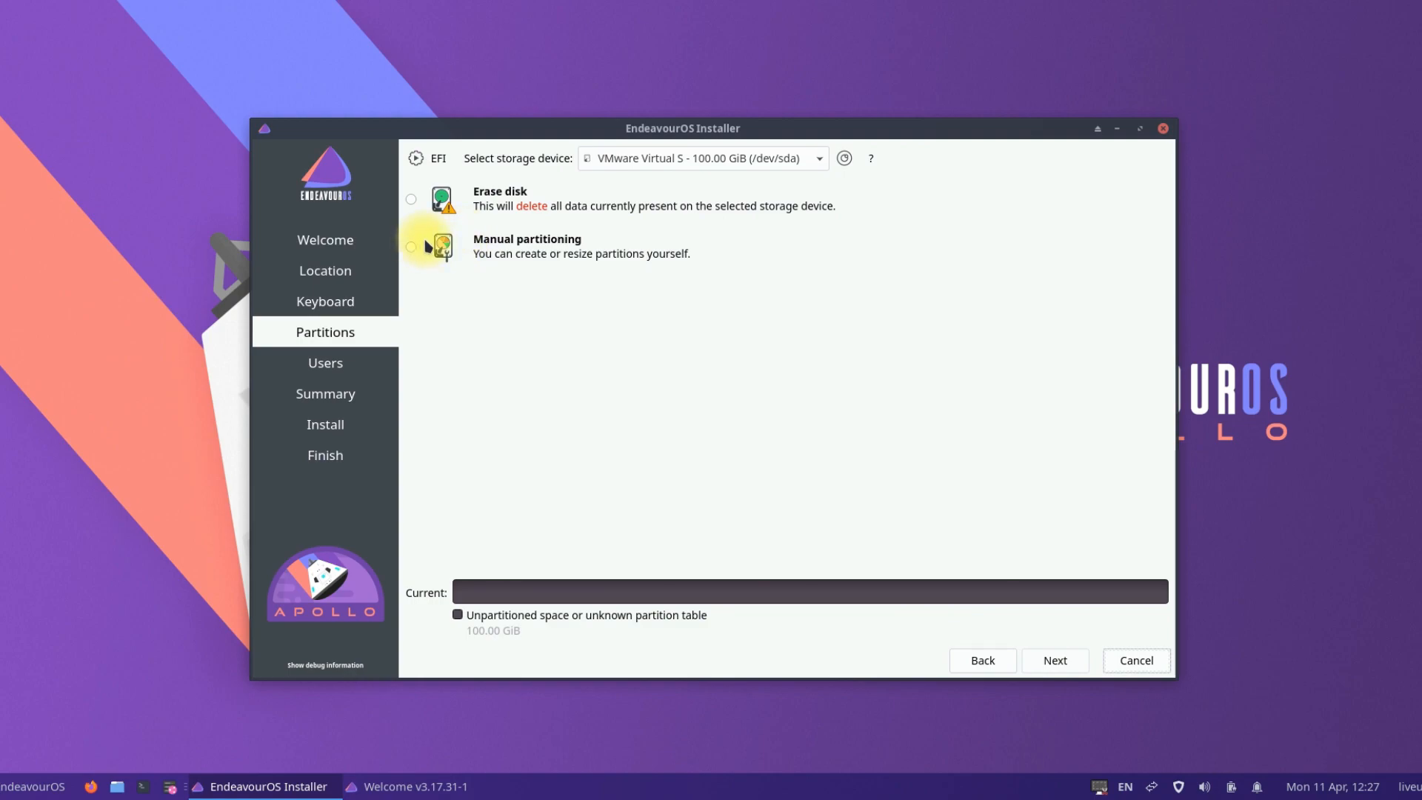
Choose manual partitioning and create a new GPT partition table on the 100 GiB disk
click(410, 248)
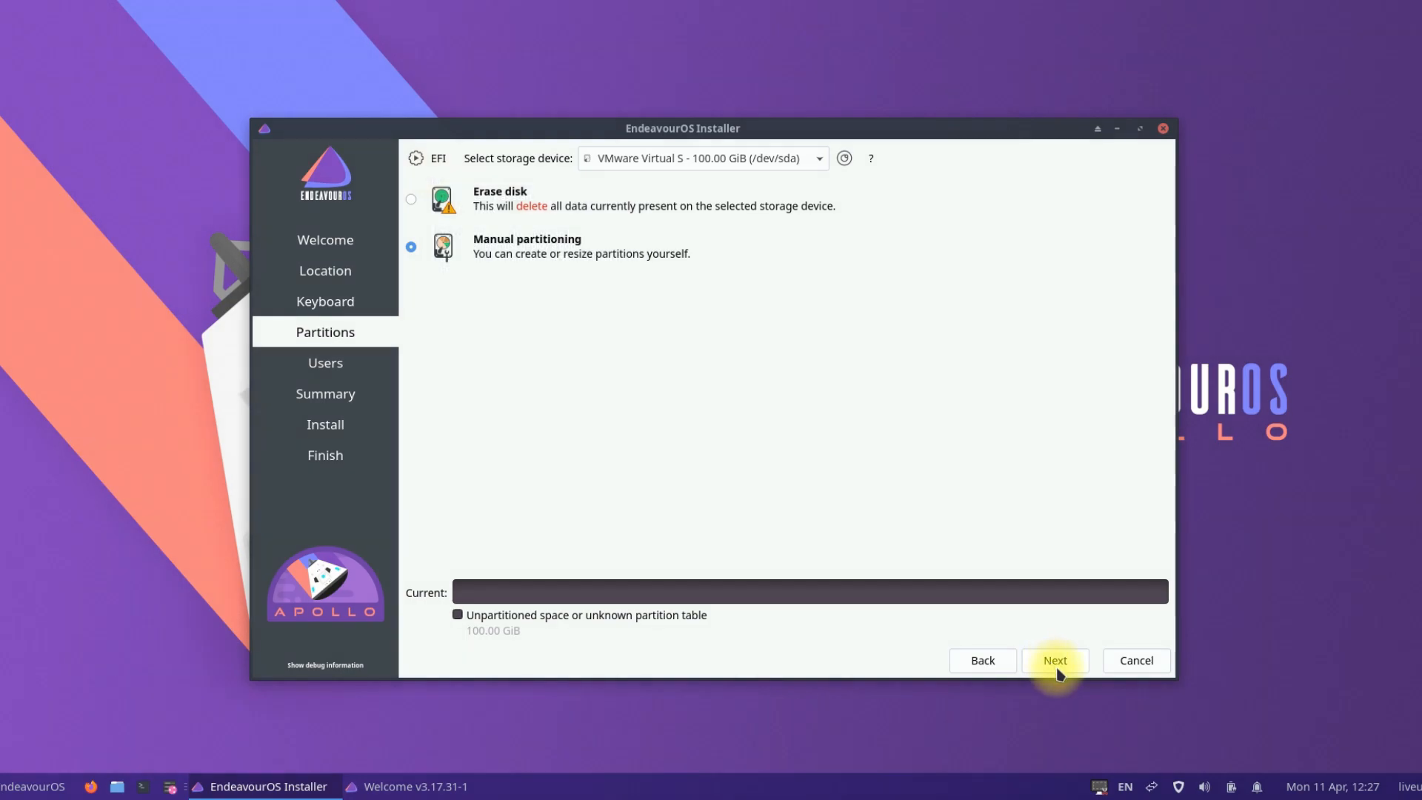
click(1053, 661)
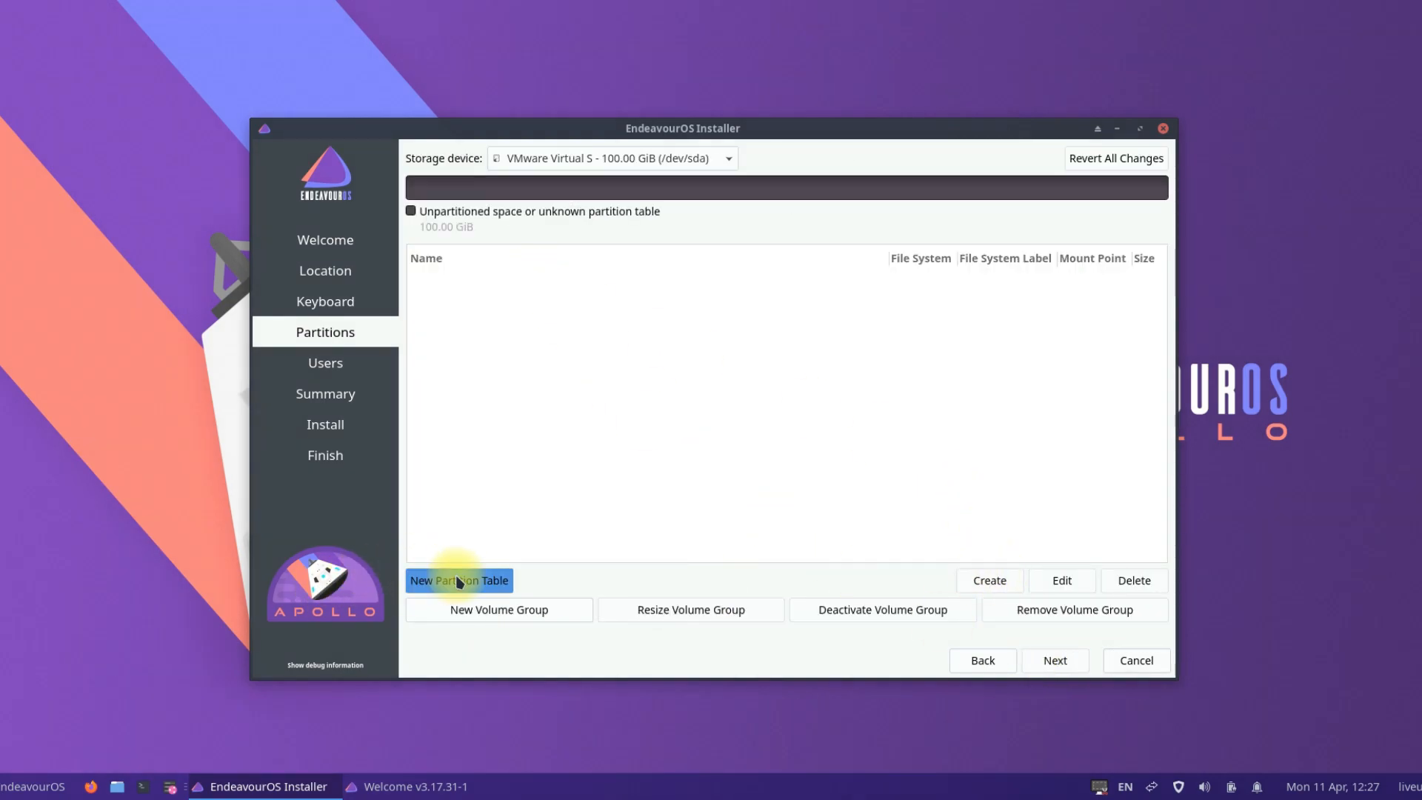
click(459, 581)
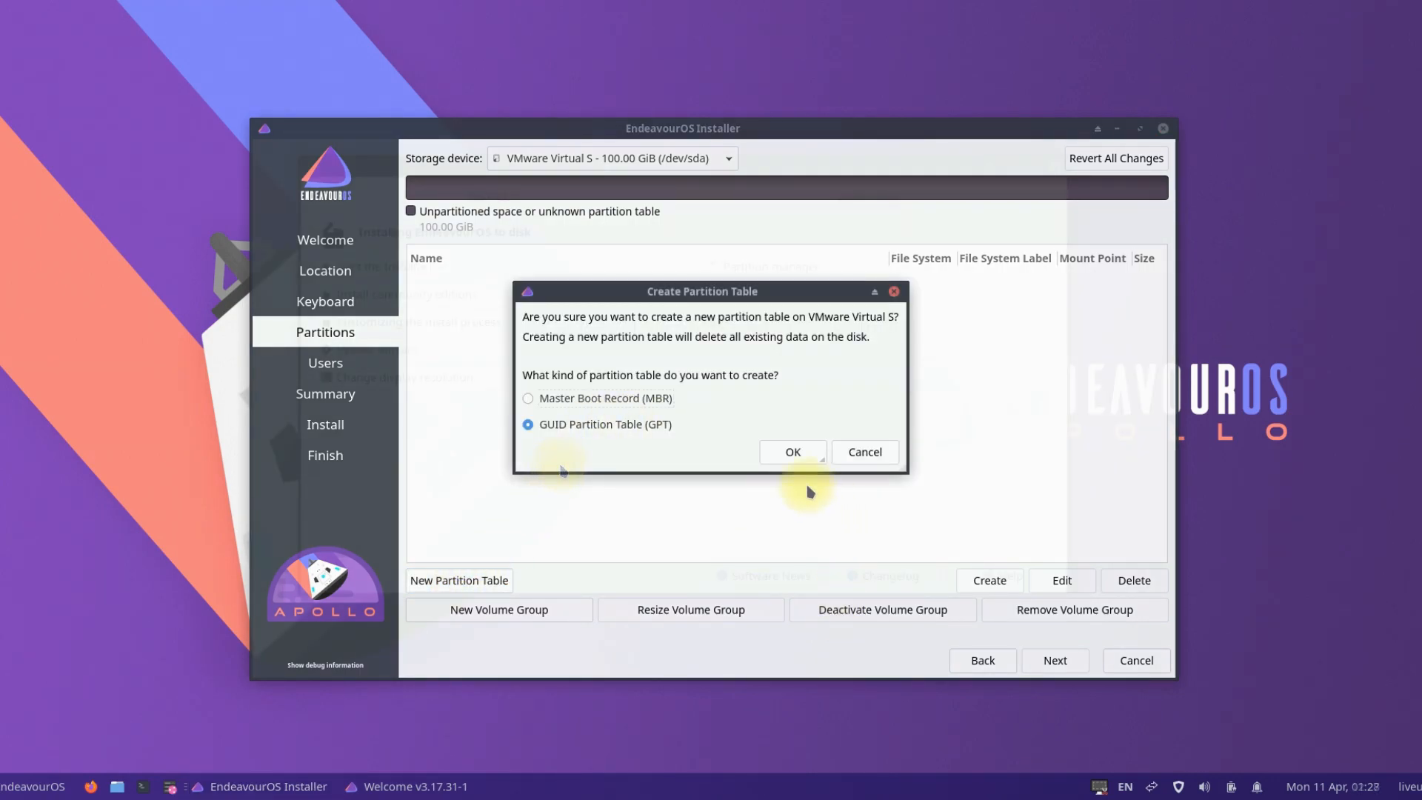
click(790, 452)
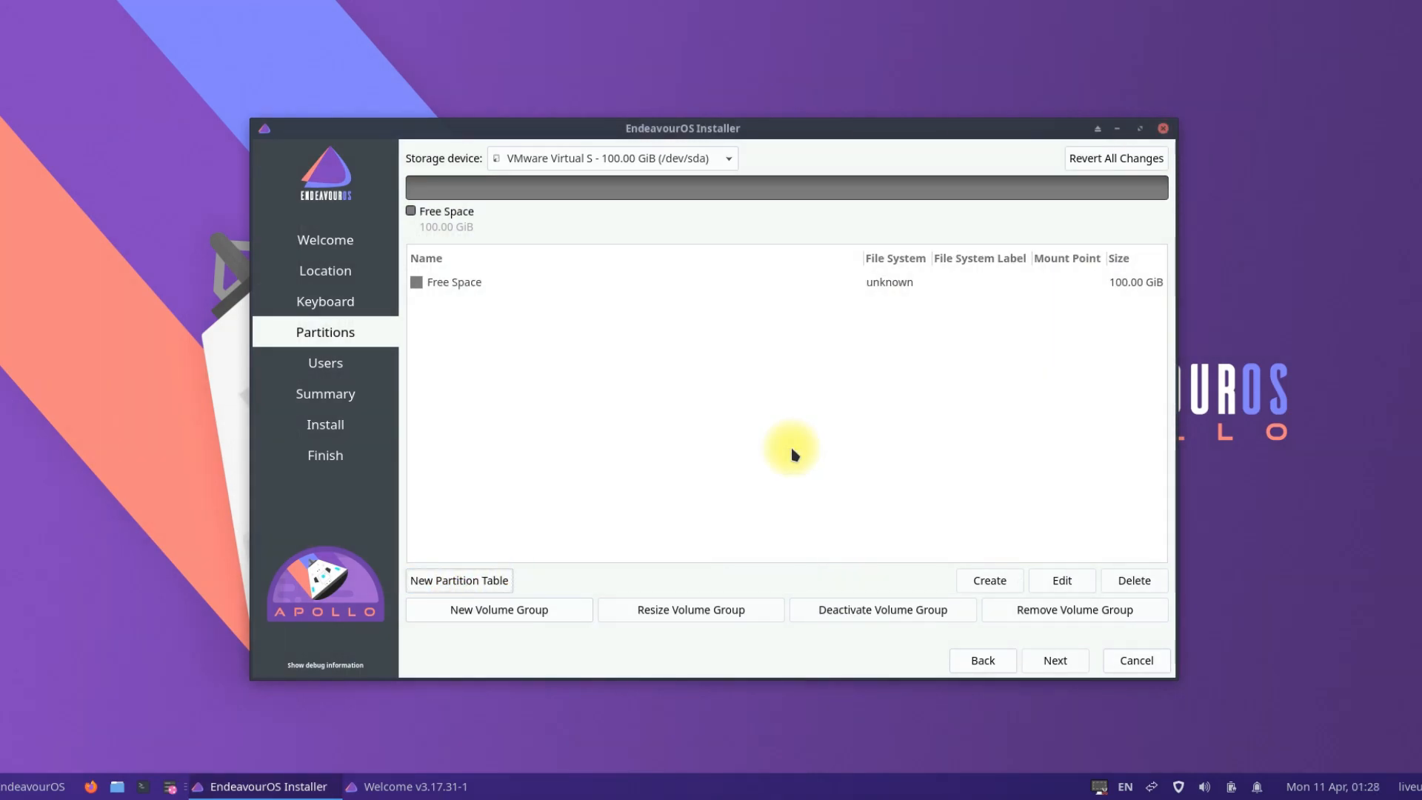
mouse_move(943, 524)
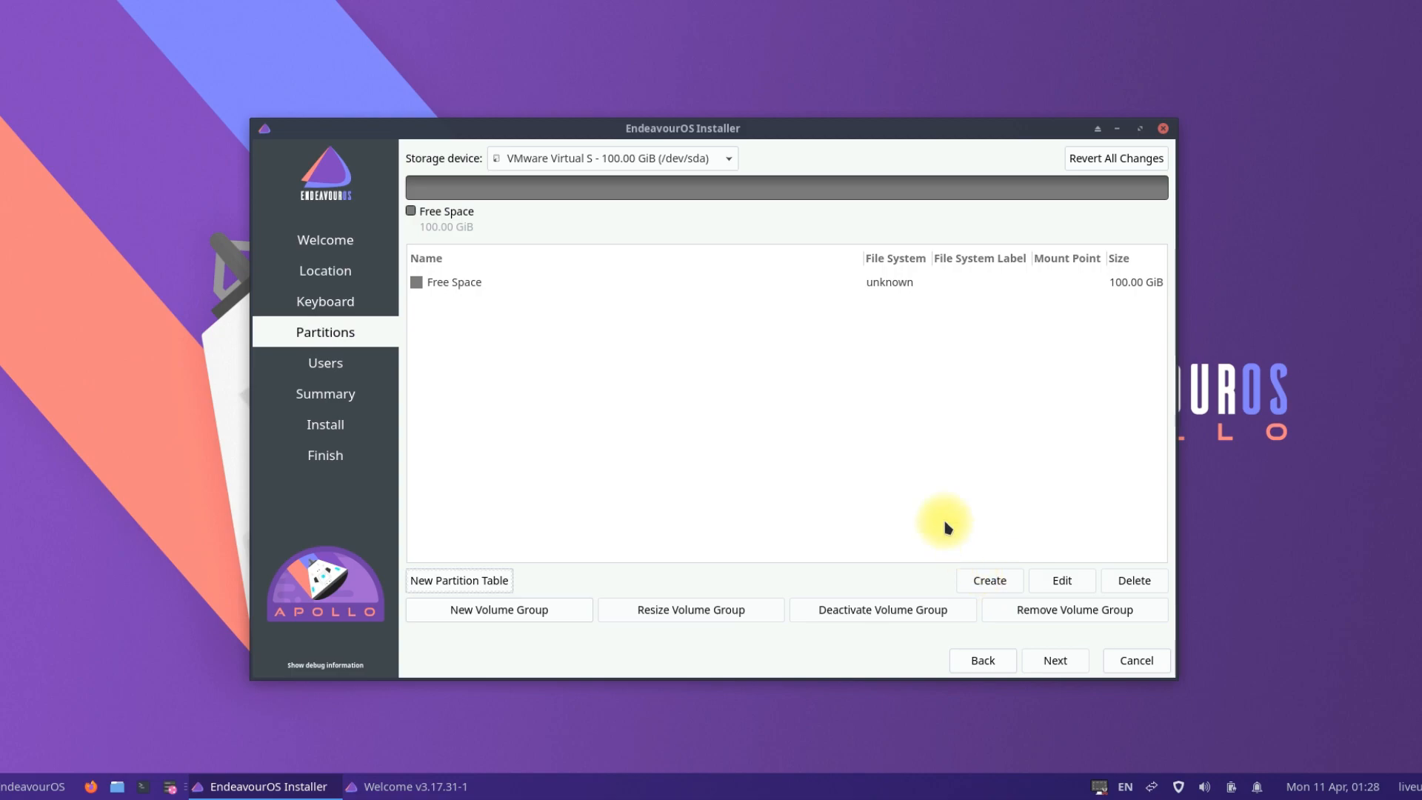
Create a 512 MiB fat32 partition at /boot/efi with boot and bios-grub flags
click(454, 282)
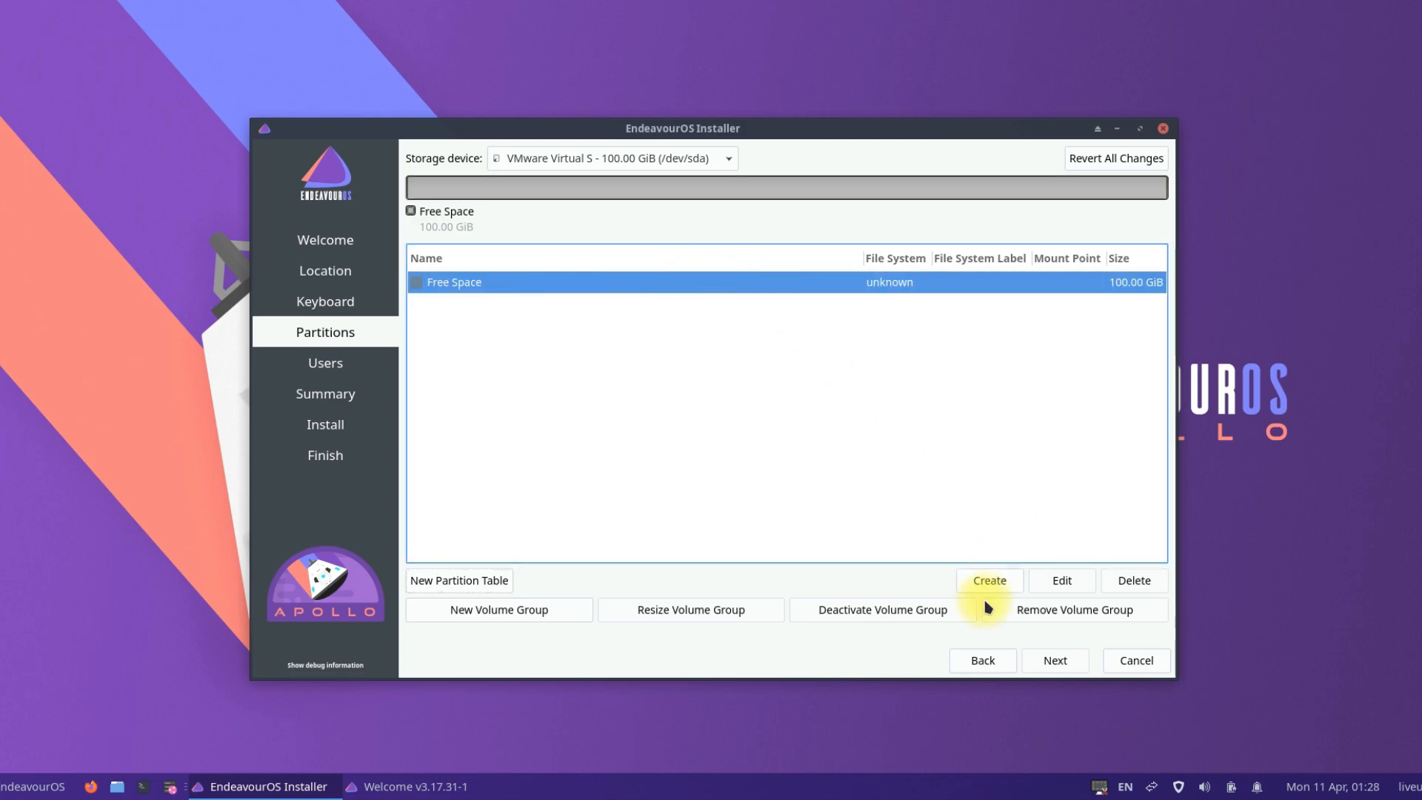
click(988, 580)
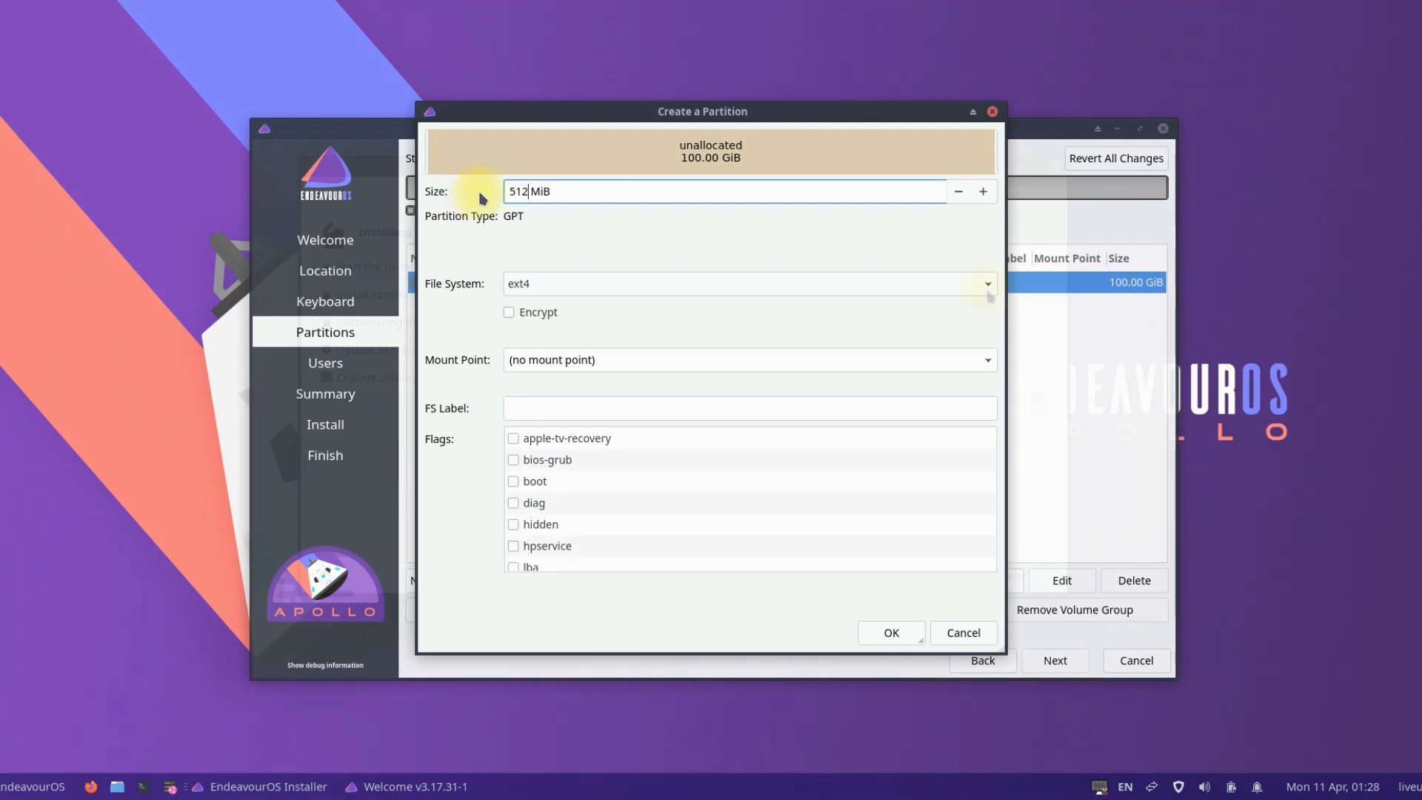
click(986, 283)
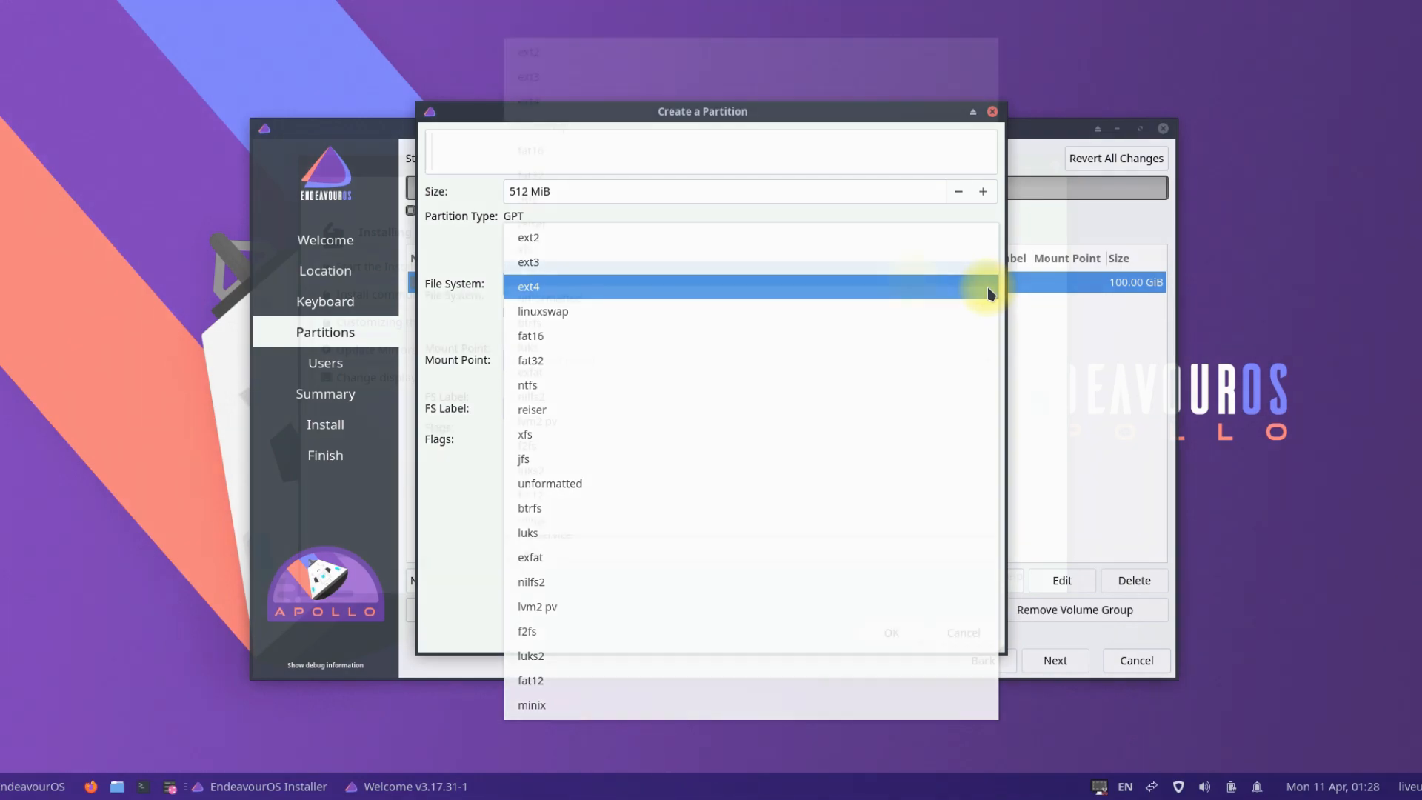
click(530, 360)
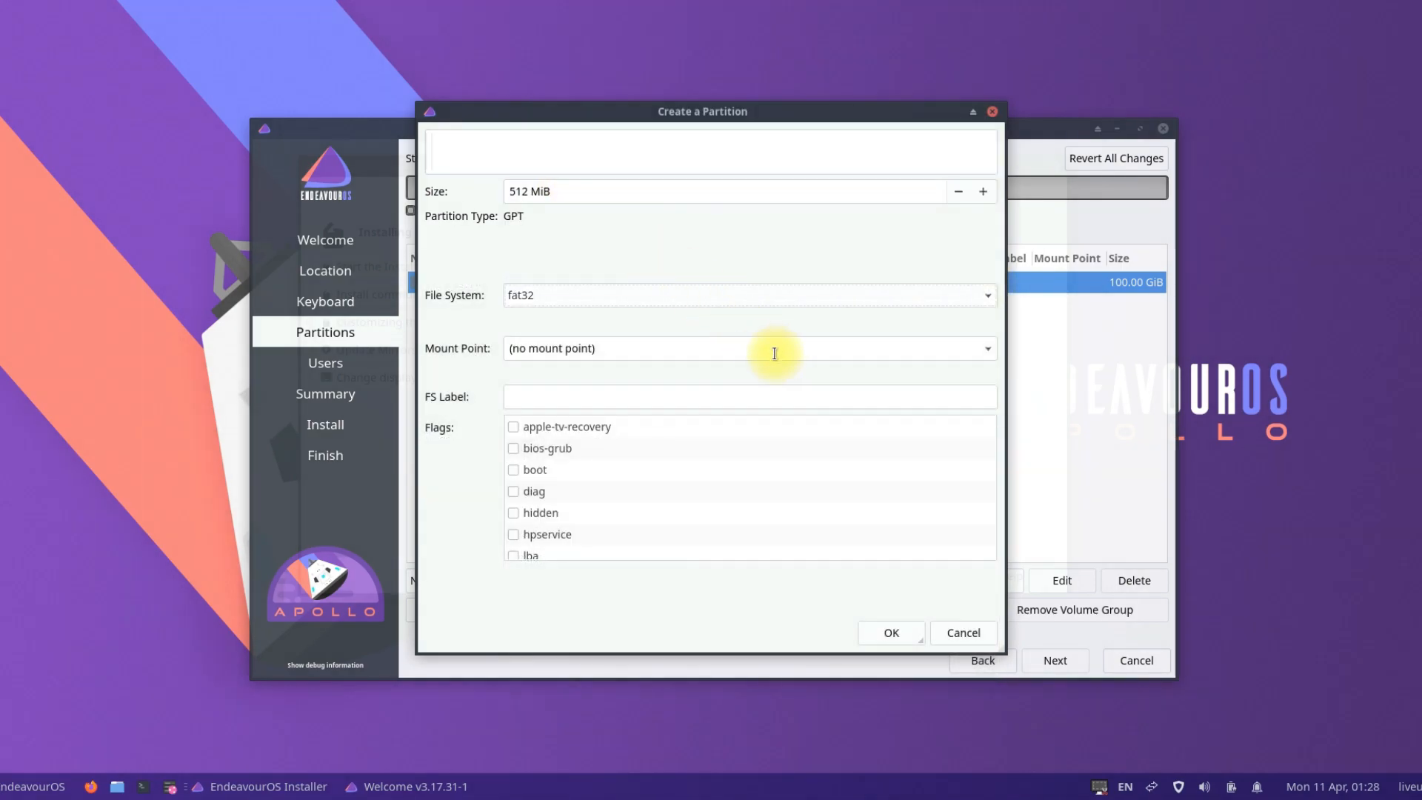
click(983, 348)
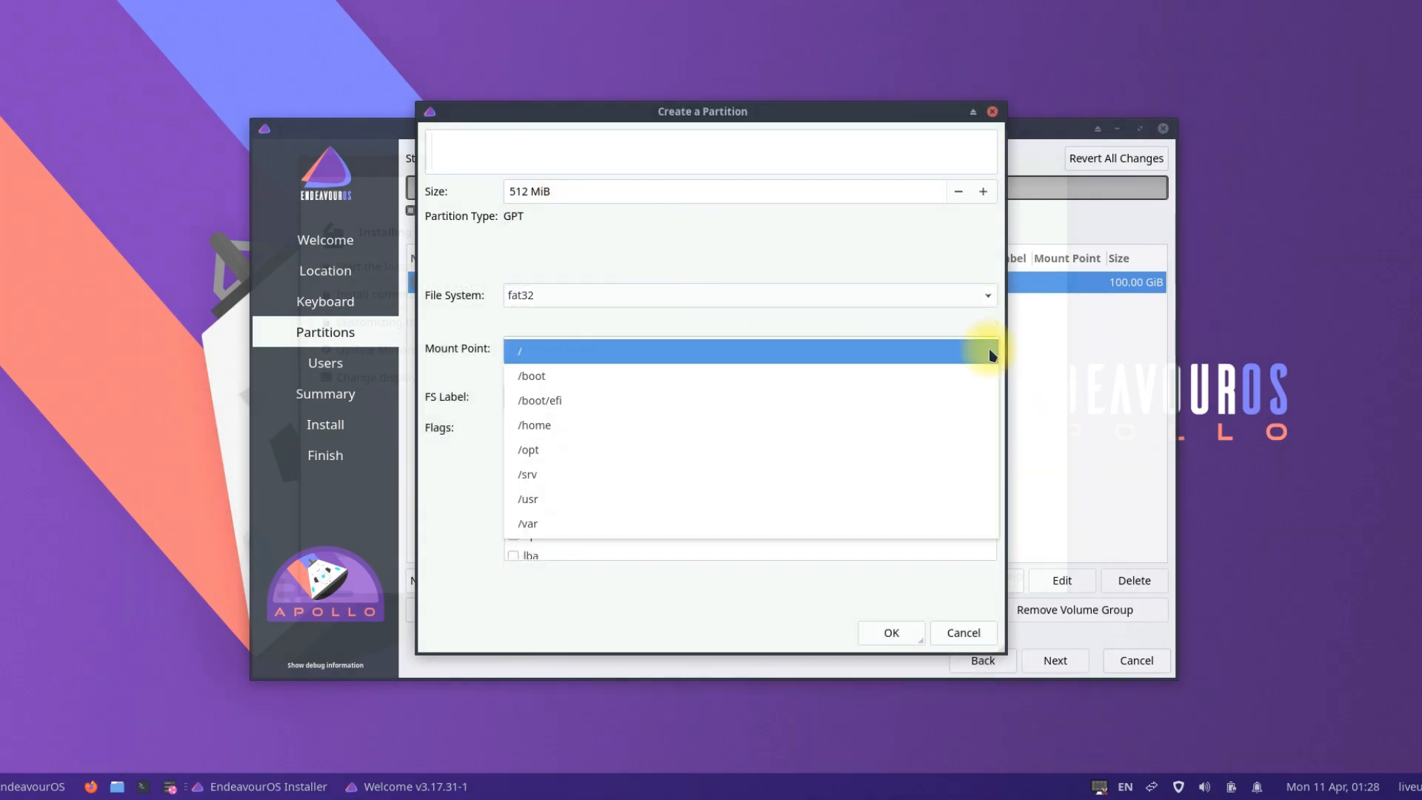
click(539, 400)
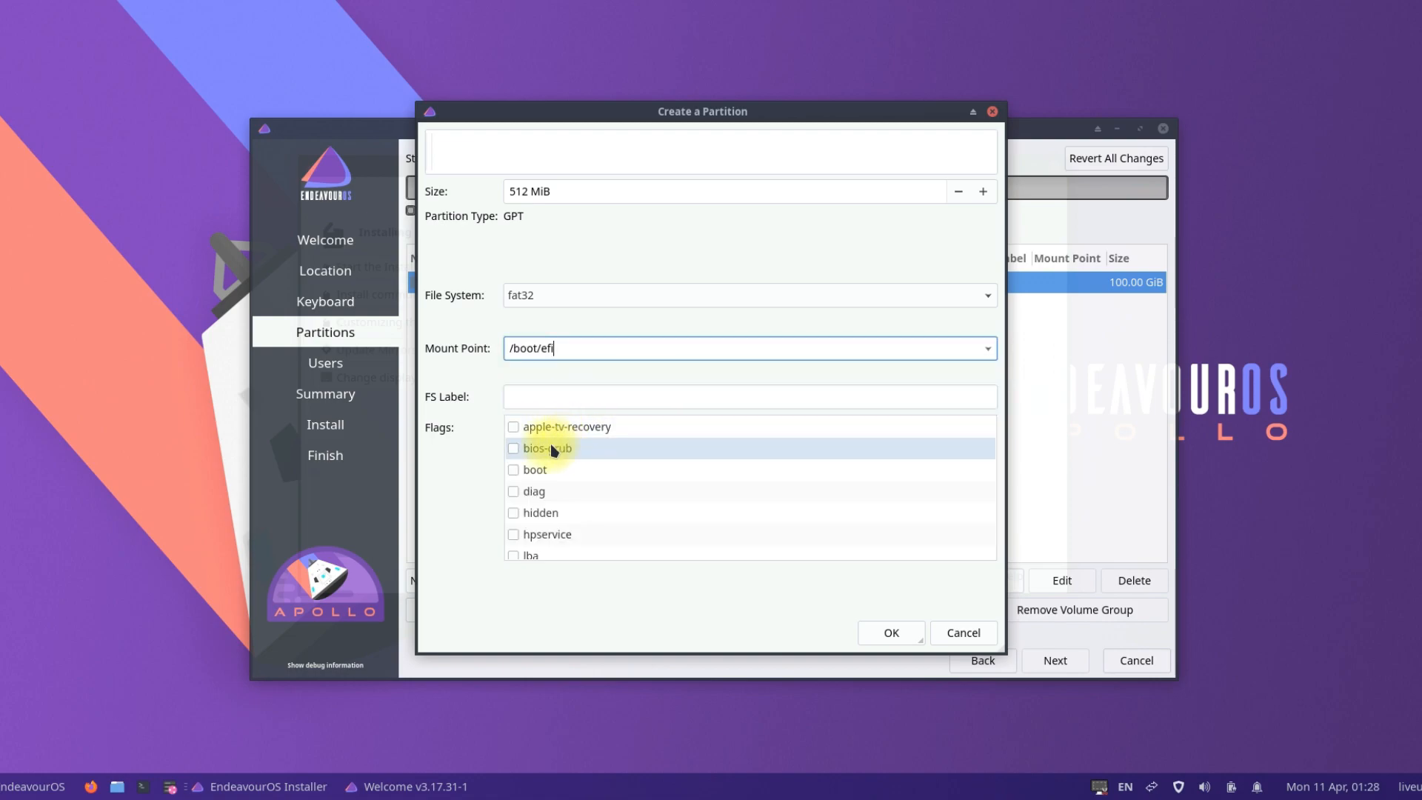
mouse_move(533, 470)
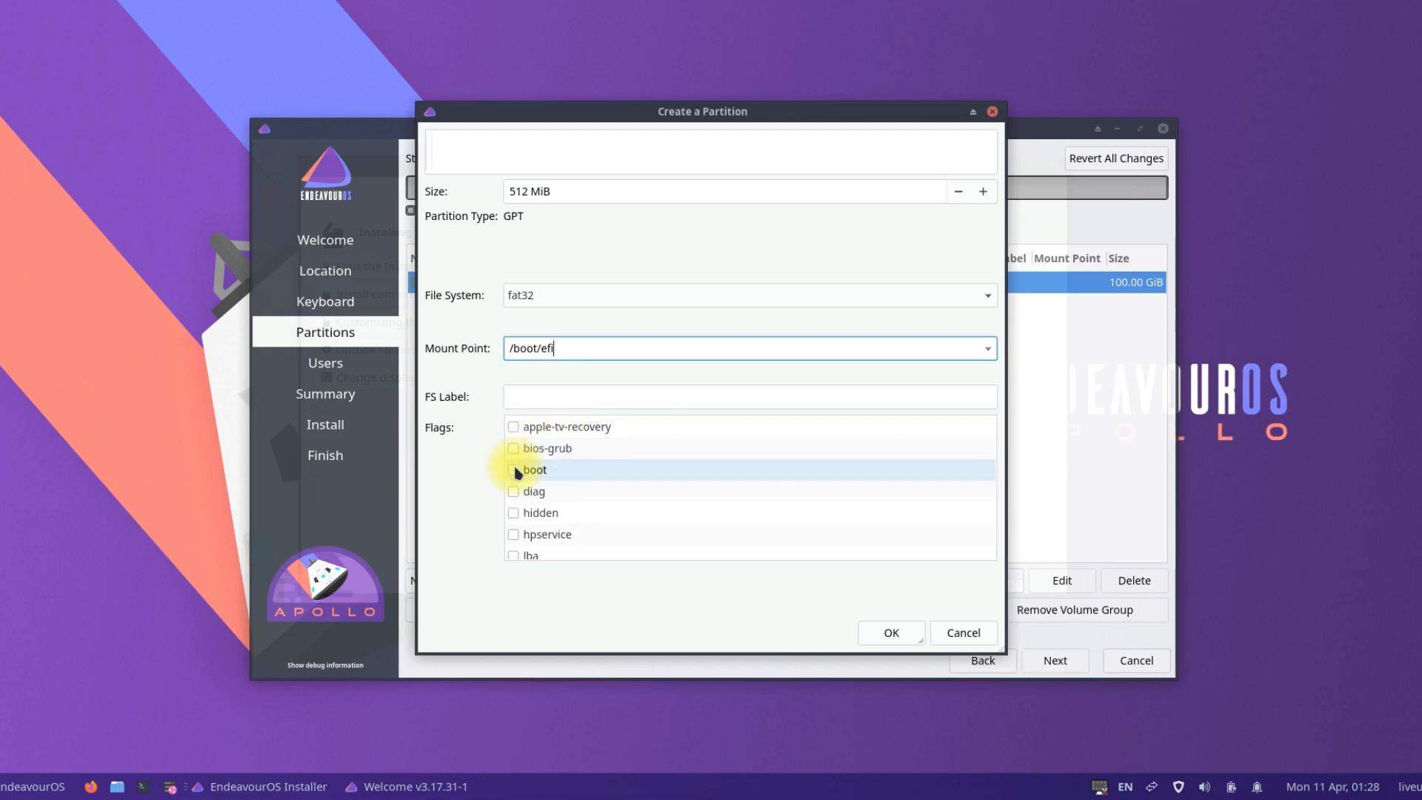
click(514, 470)
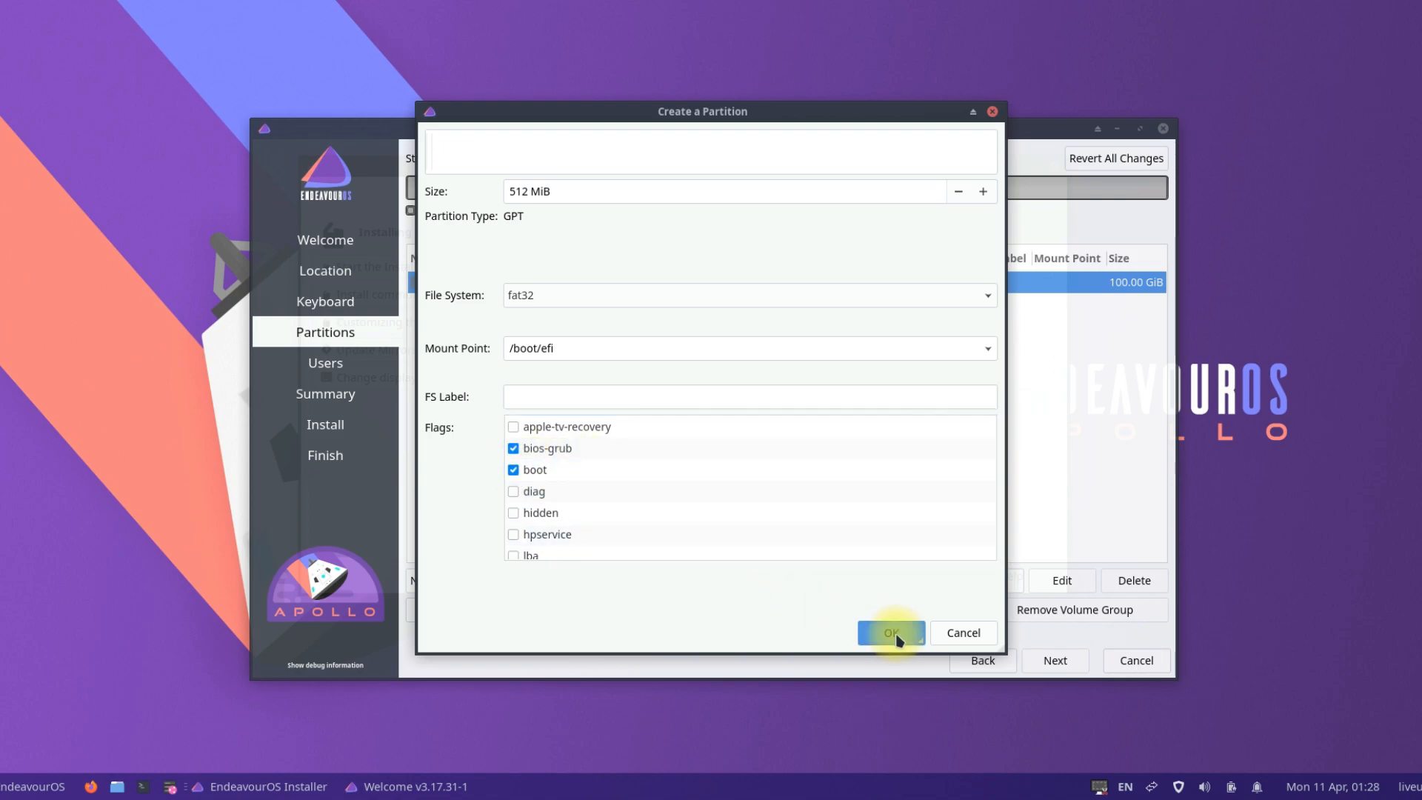
click(891, 633)
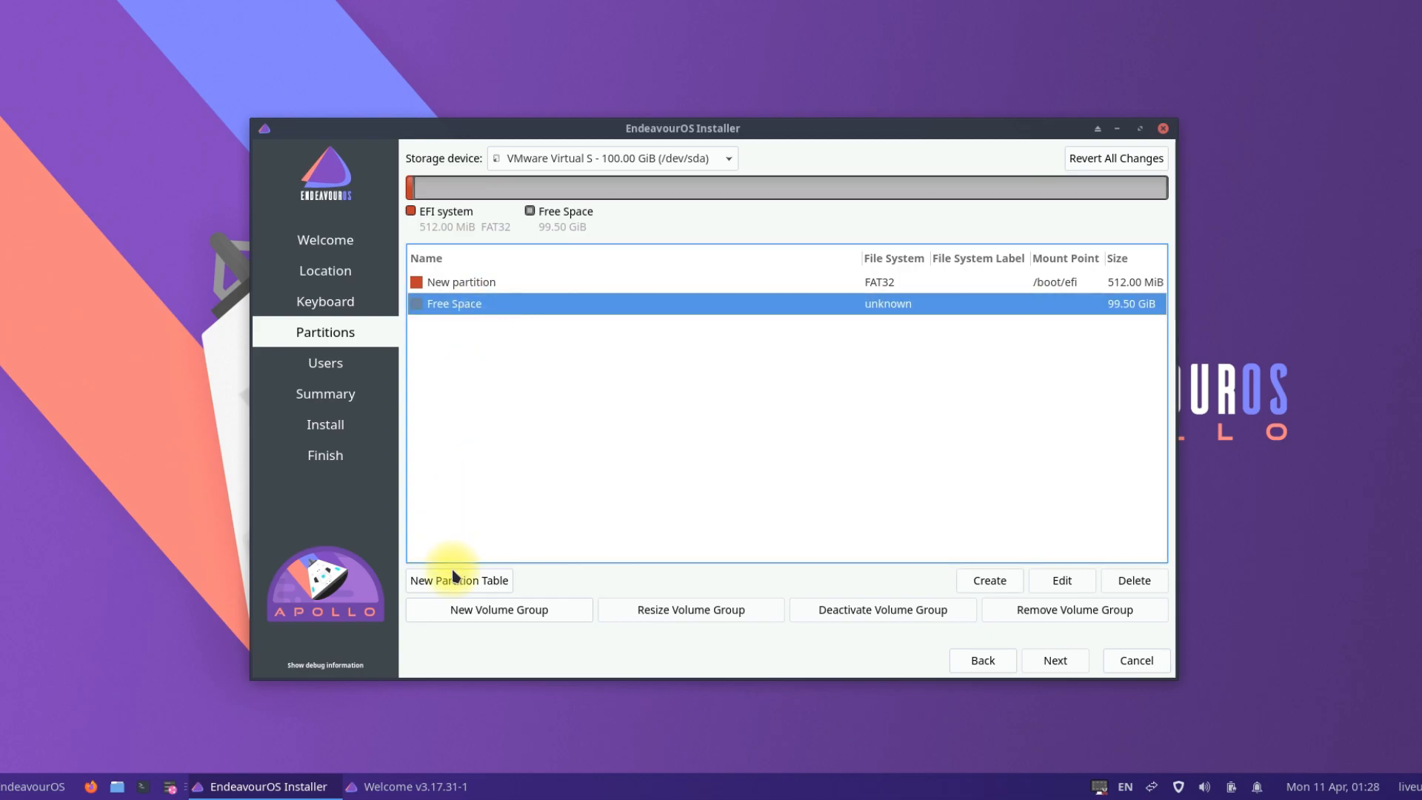
Add an 8 GiB linuxswap partition, then select the remaining 91.50 GiB free space for a new partition
click(459, 581)
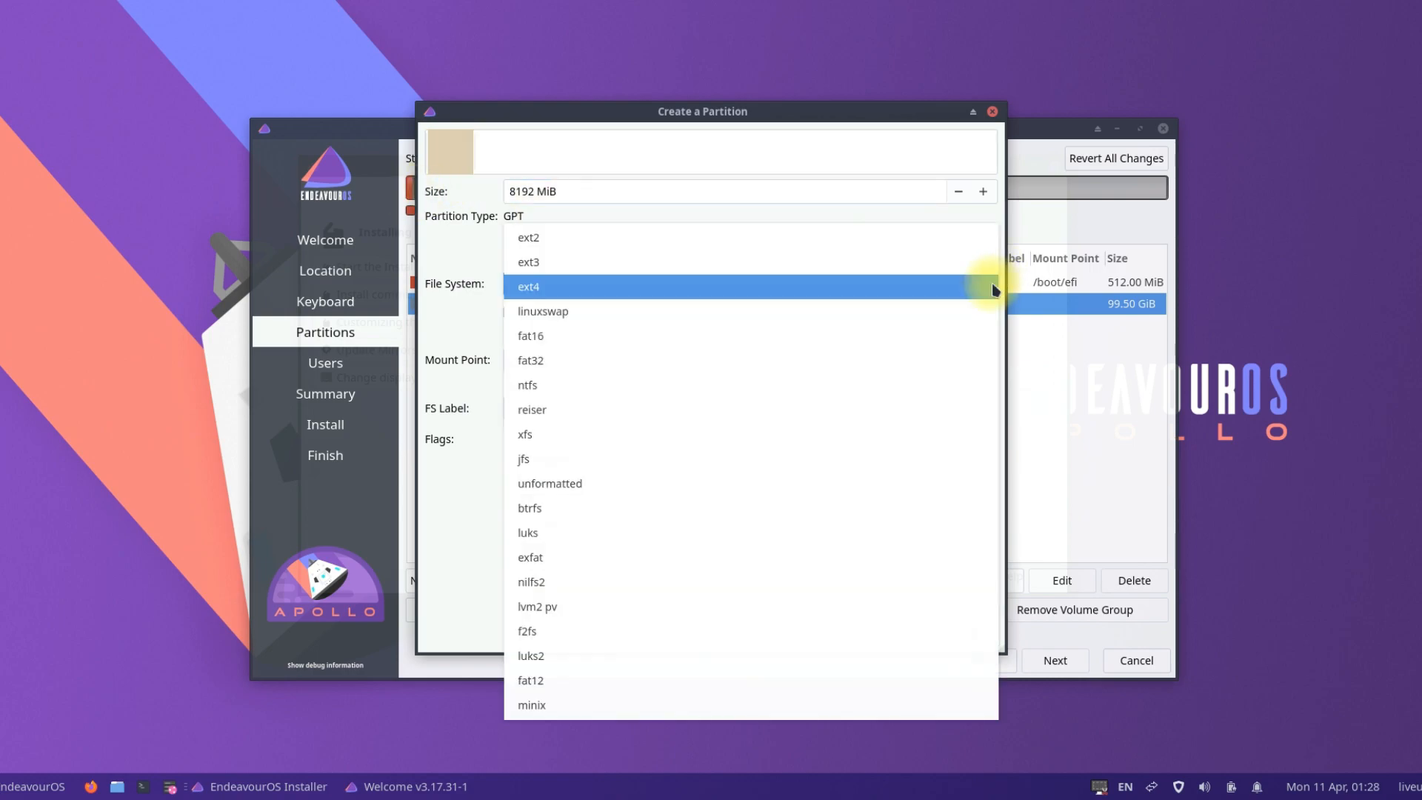
click(543, 311)
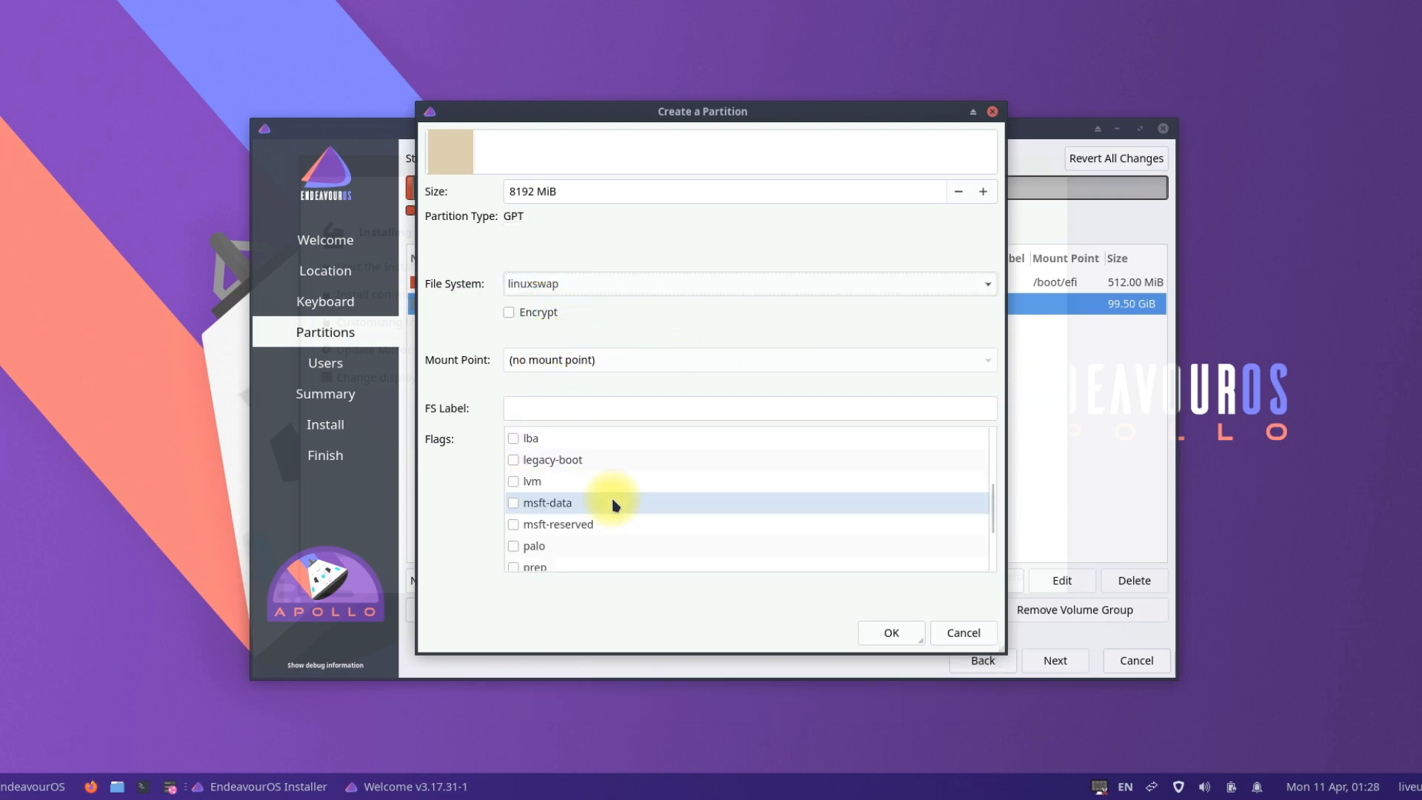
scroll(down, 3)
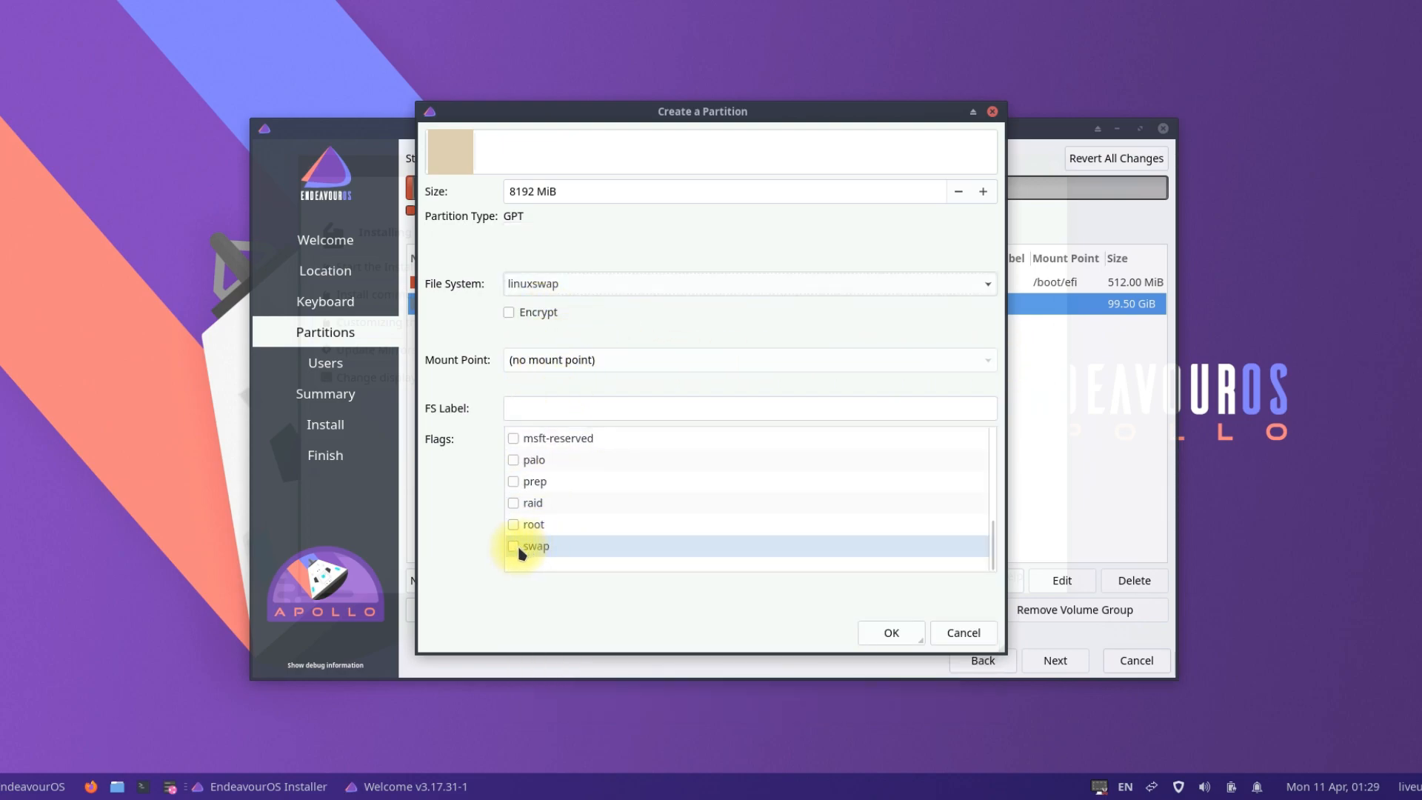
click(891, 633)
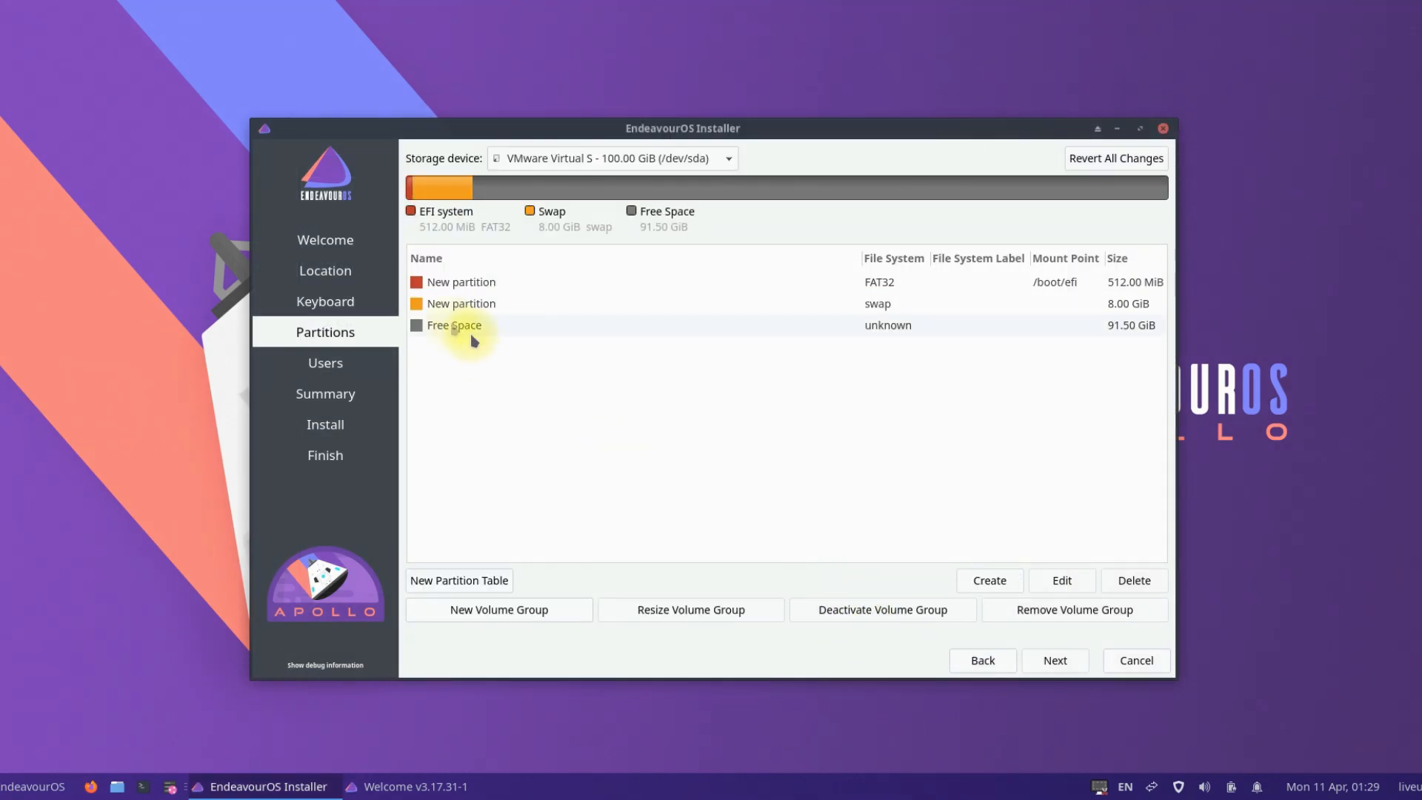
click(455, 324)
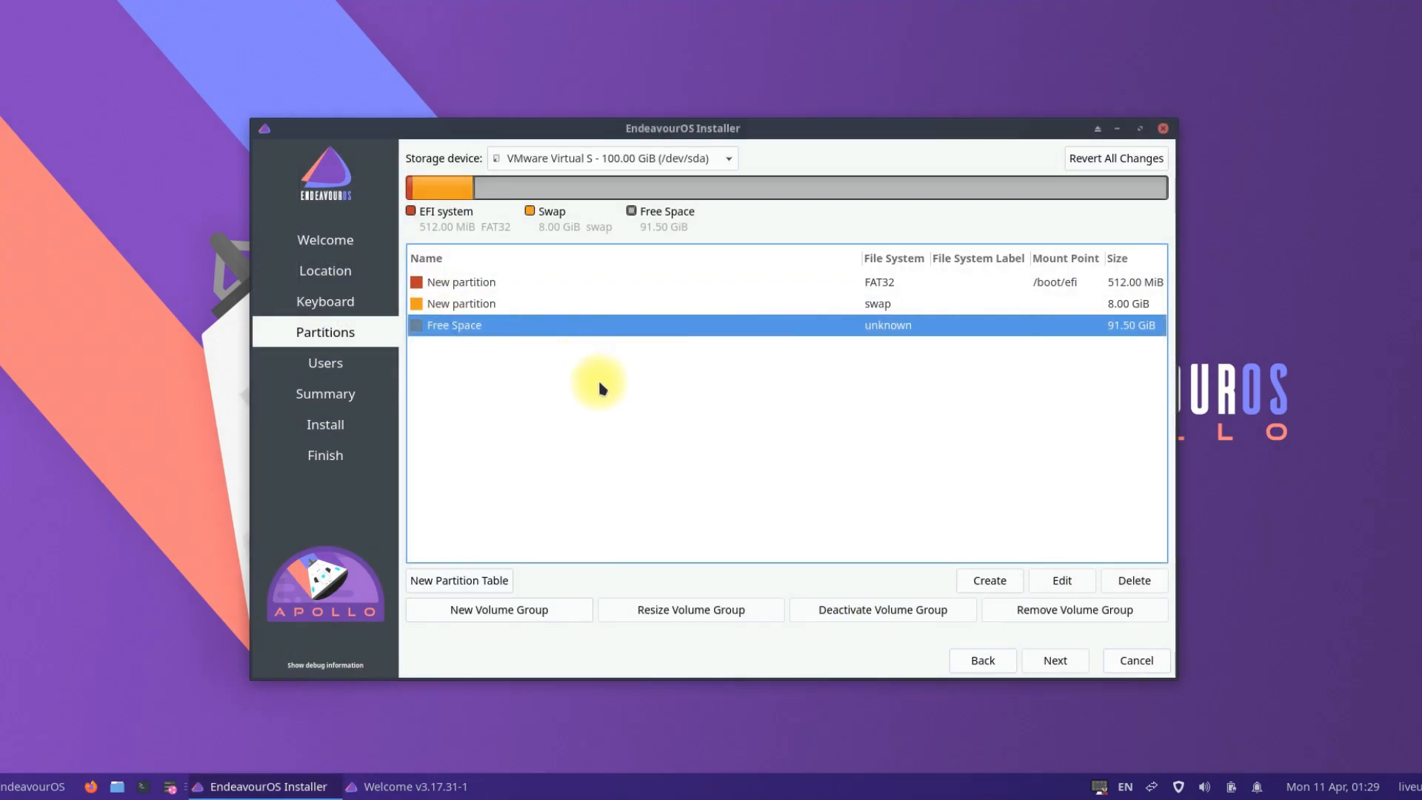
mouse_move(662, 409)
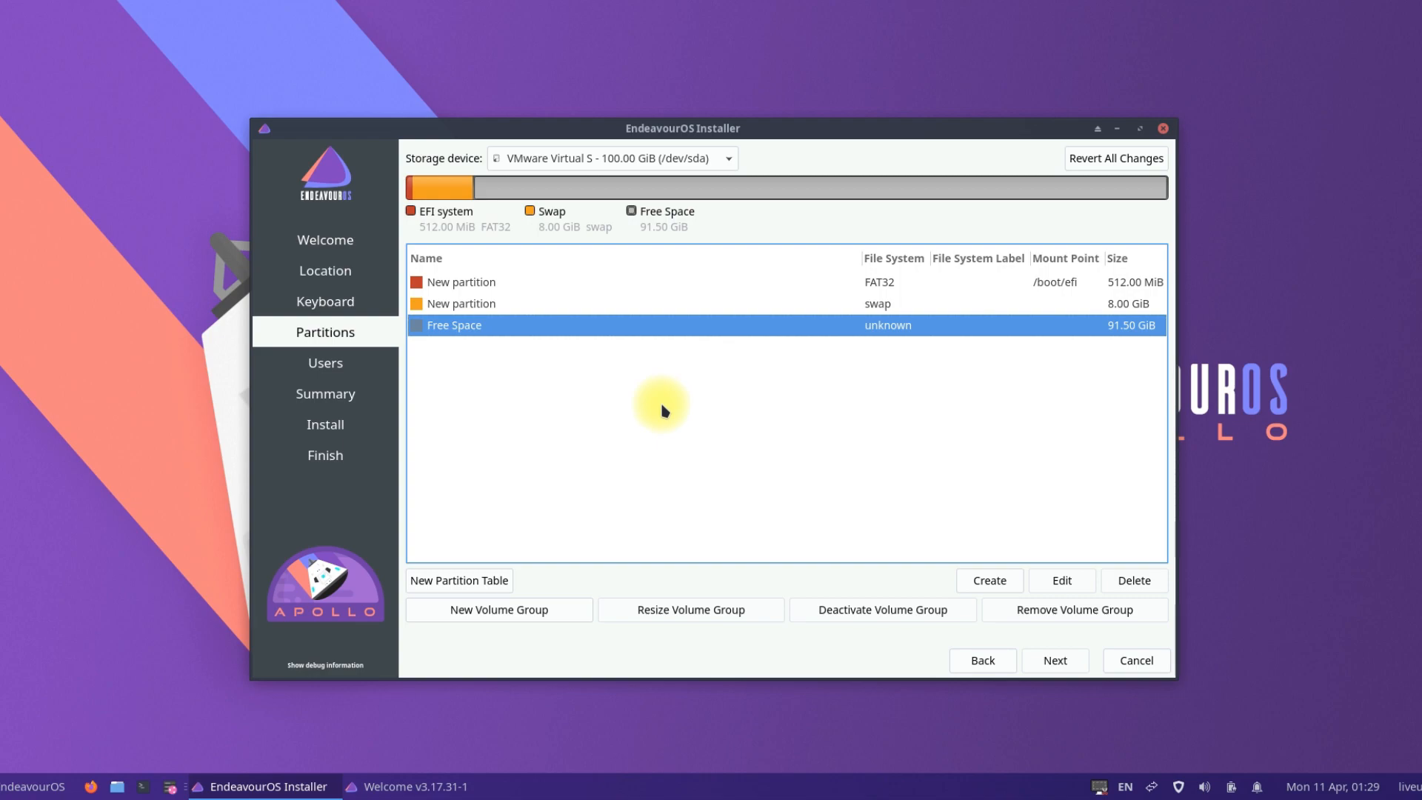
click(989, 581)
text(/)
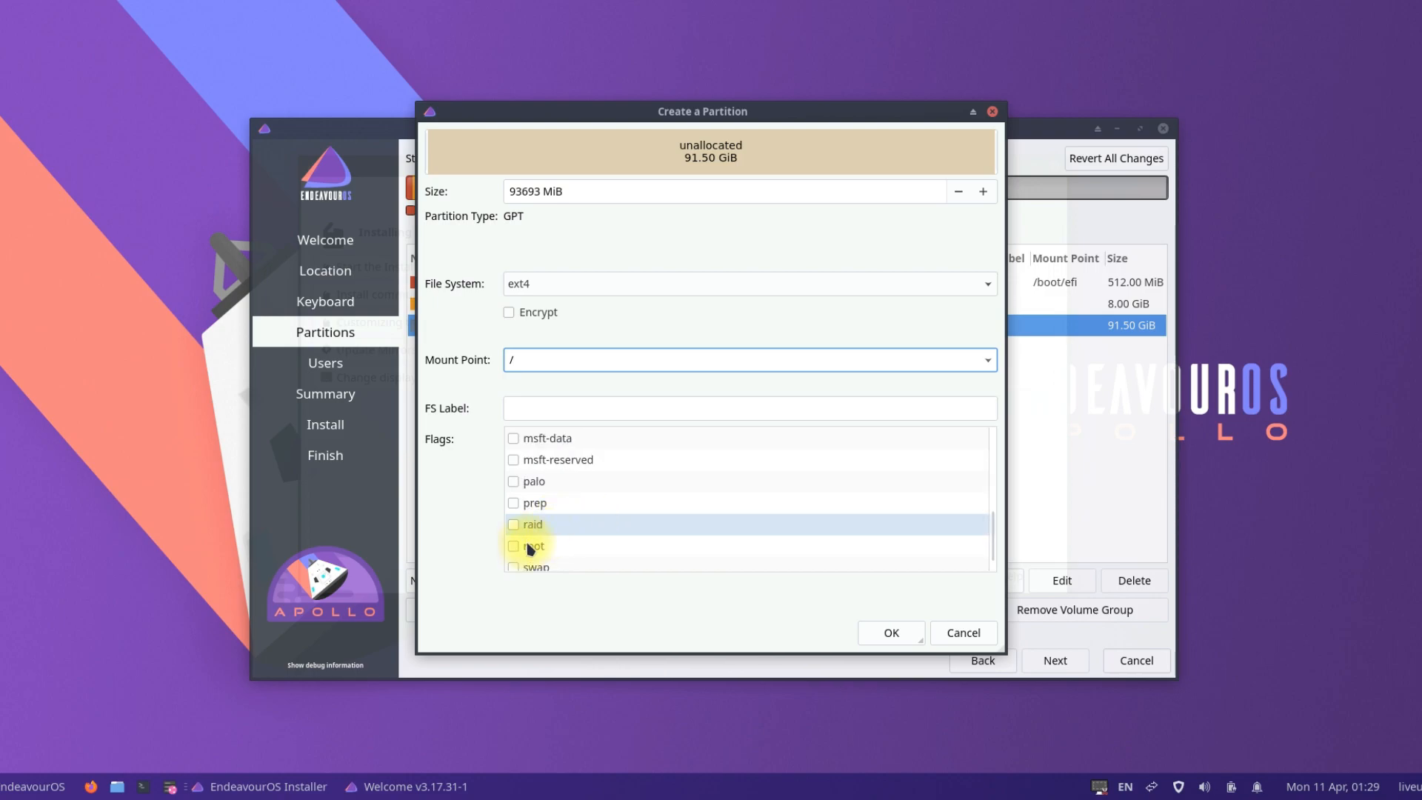
Create a 91.50 GiB ext4 root partition mounted at / with the root flag
click(748, 283)
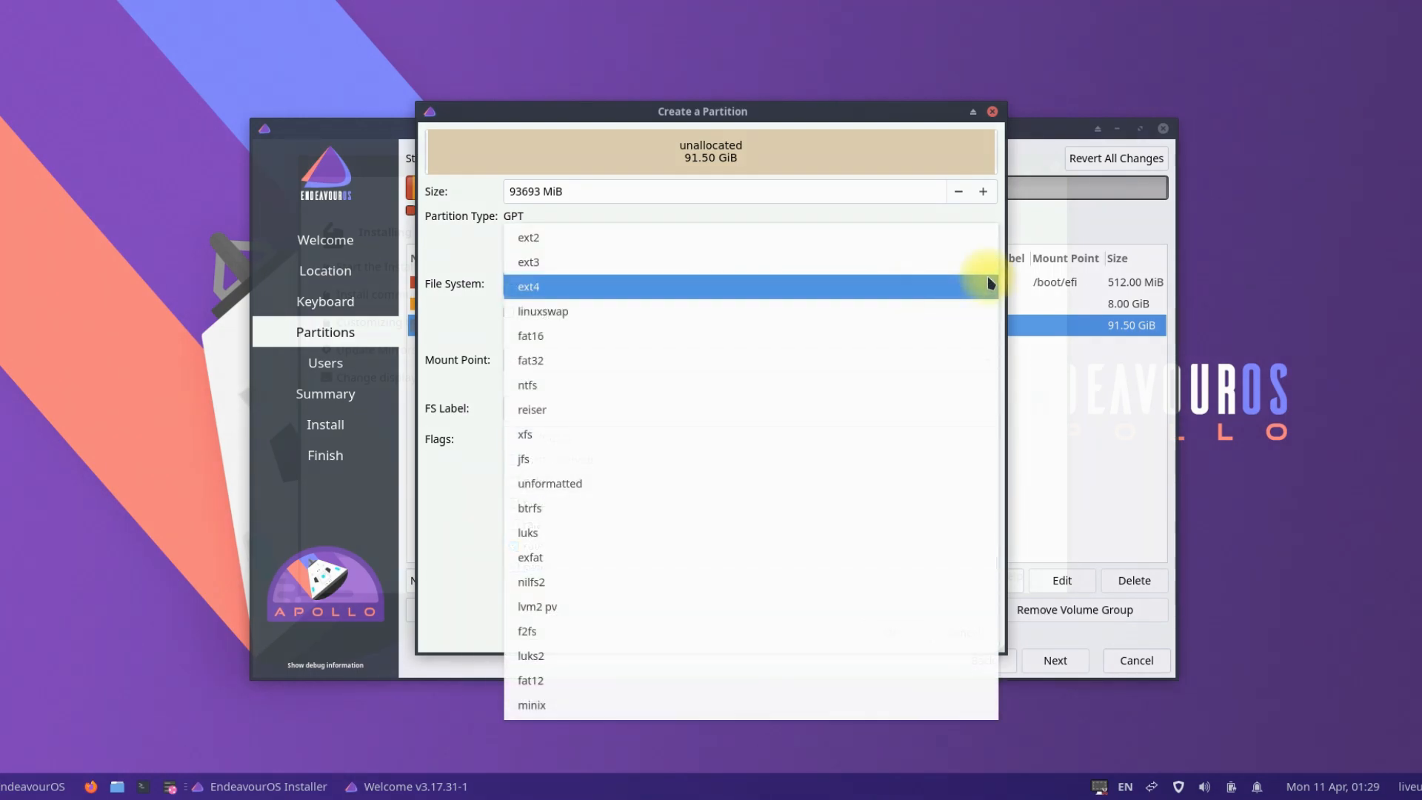
mouse_move(538, 292)
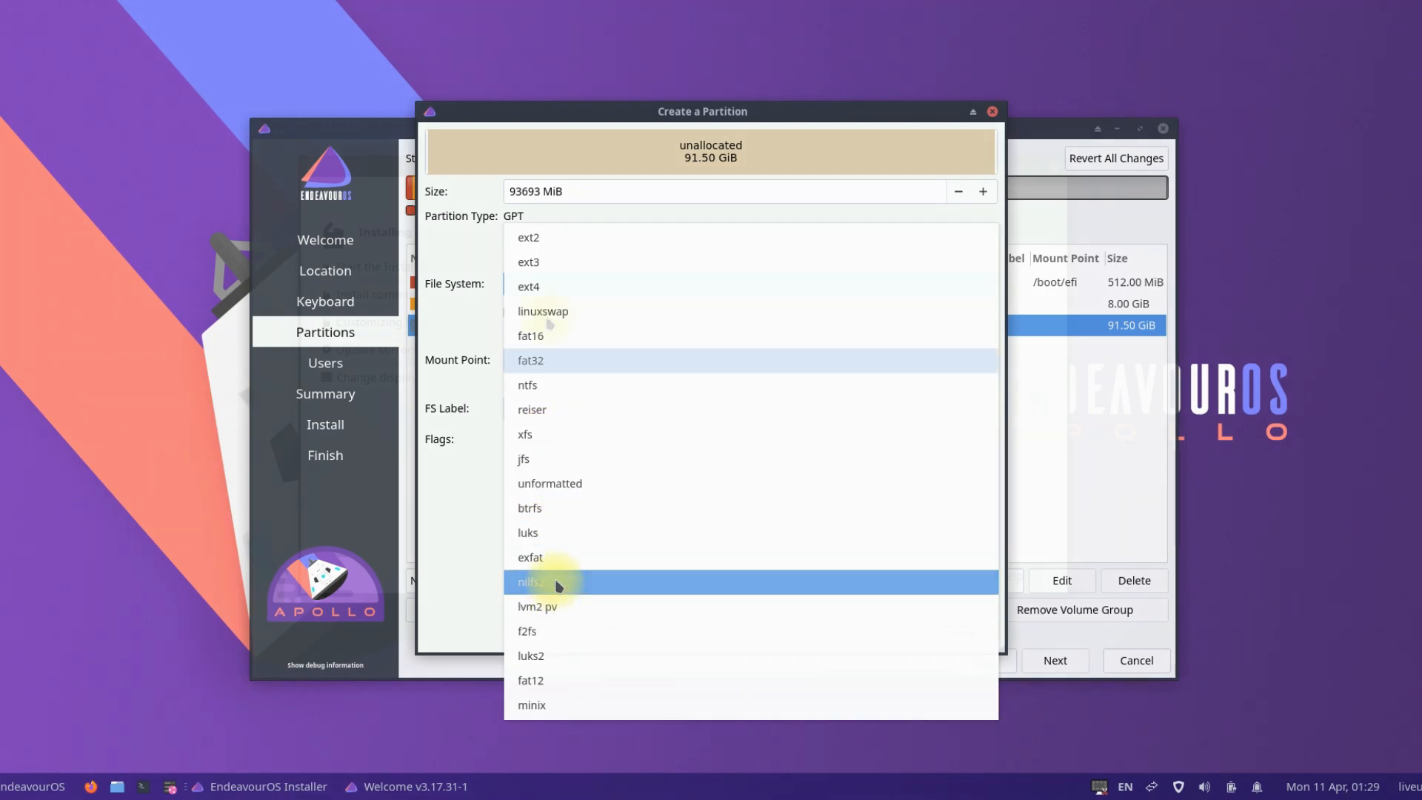
click(528, 286)
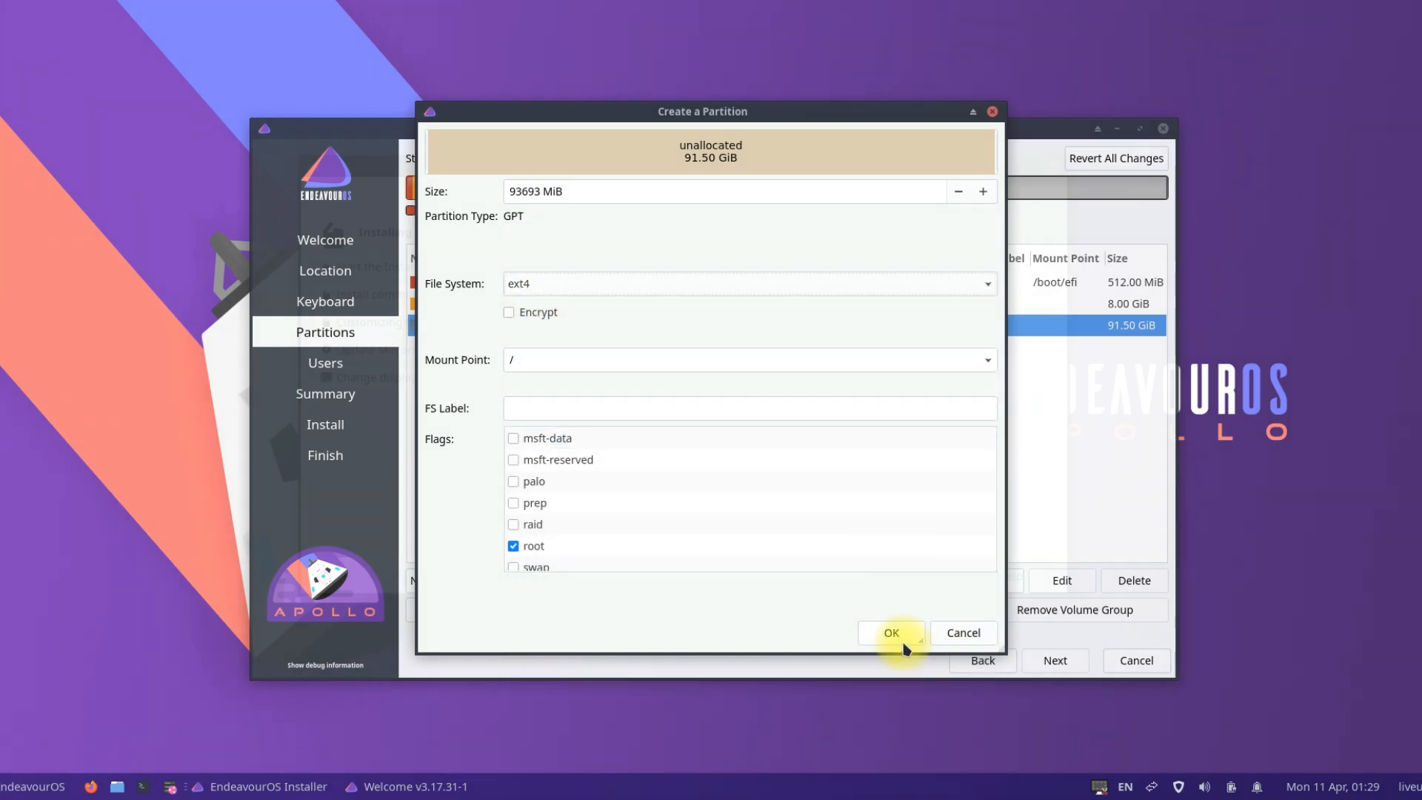
click(891, 633)
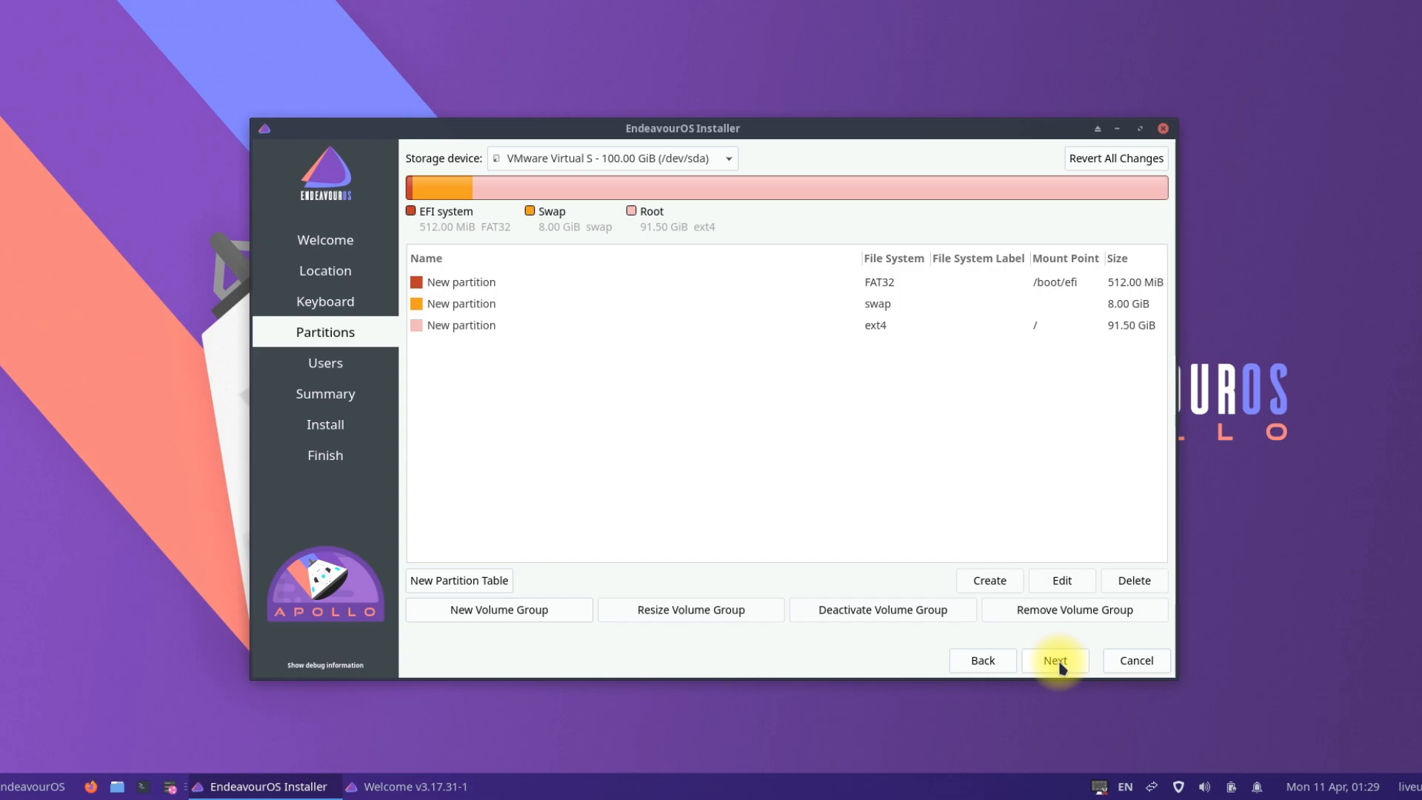
Fill in the user account, computer name Apollo and password, then continue to the Summary page
click(1053, 661)
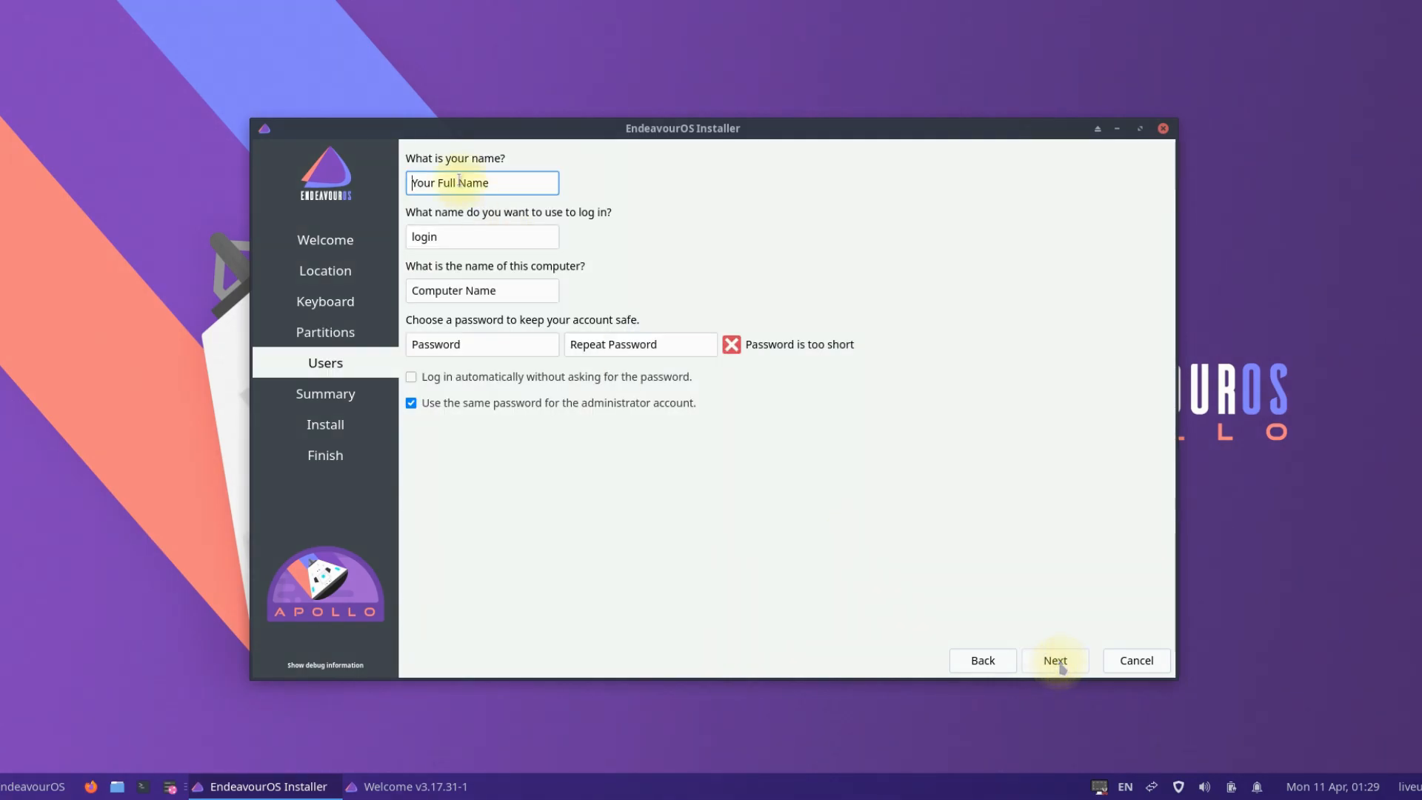
click(481, 290)
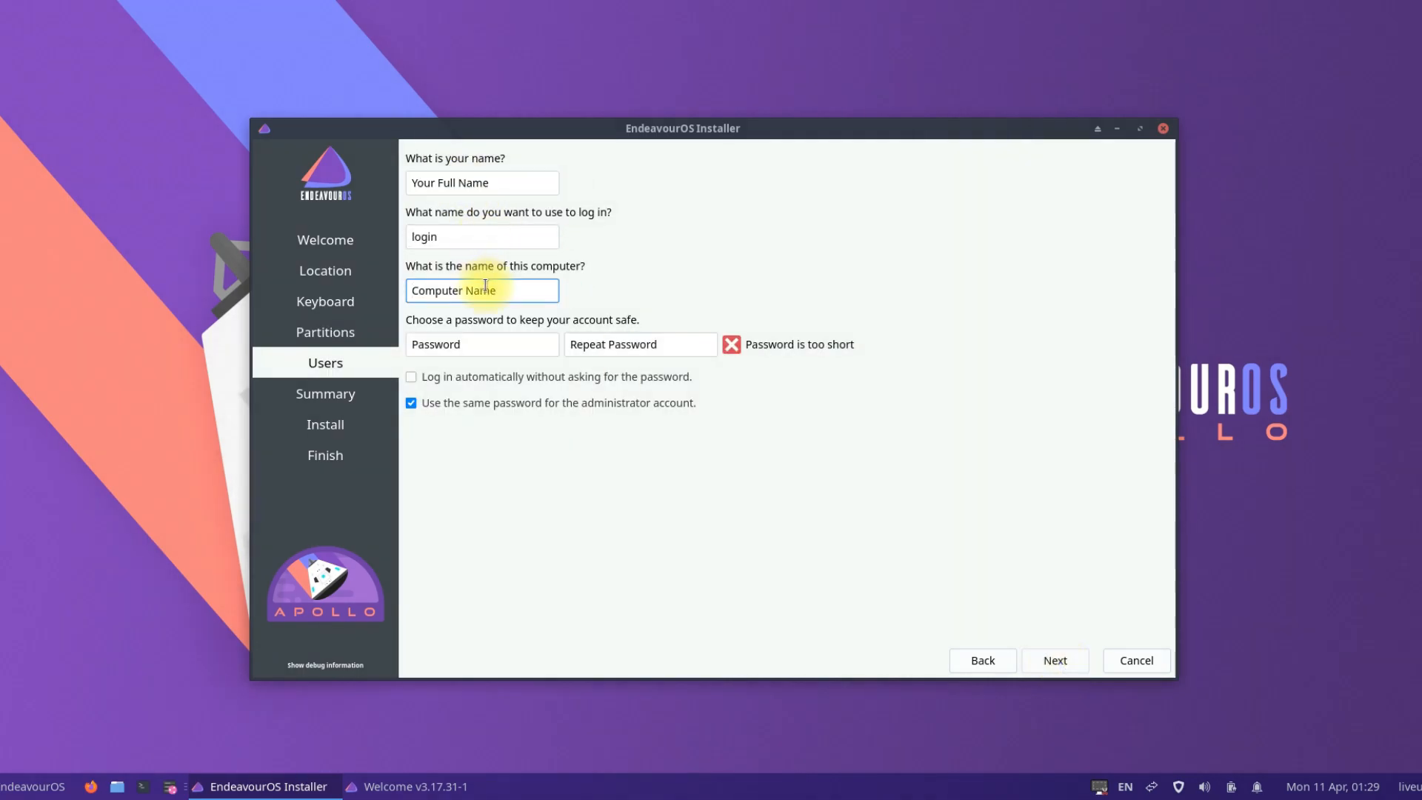
text(techsolutionz)
text(Apollo)
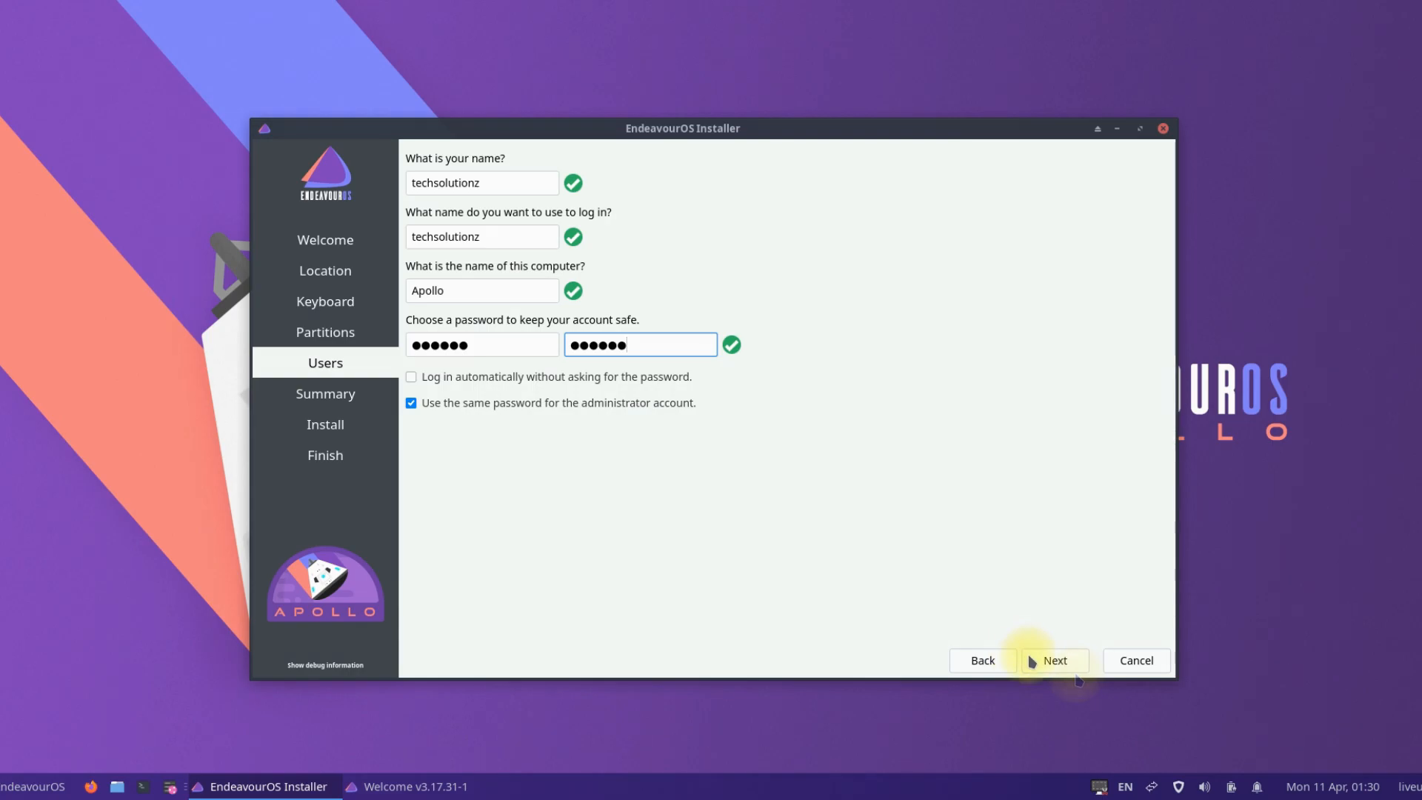
click(1053, 661)
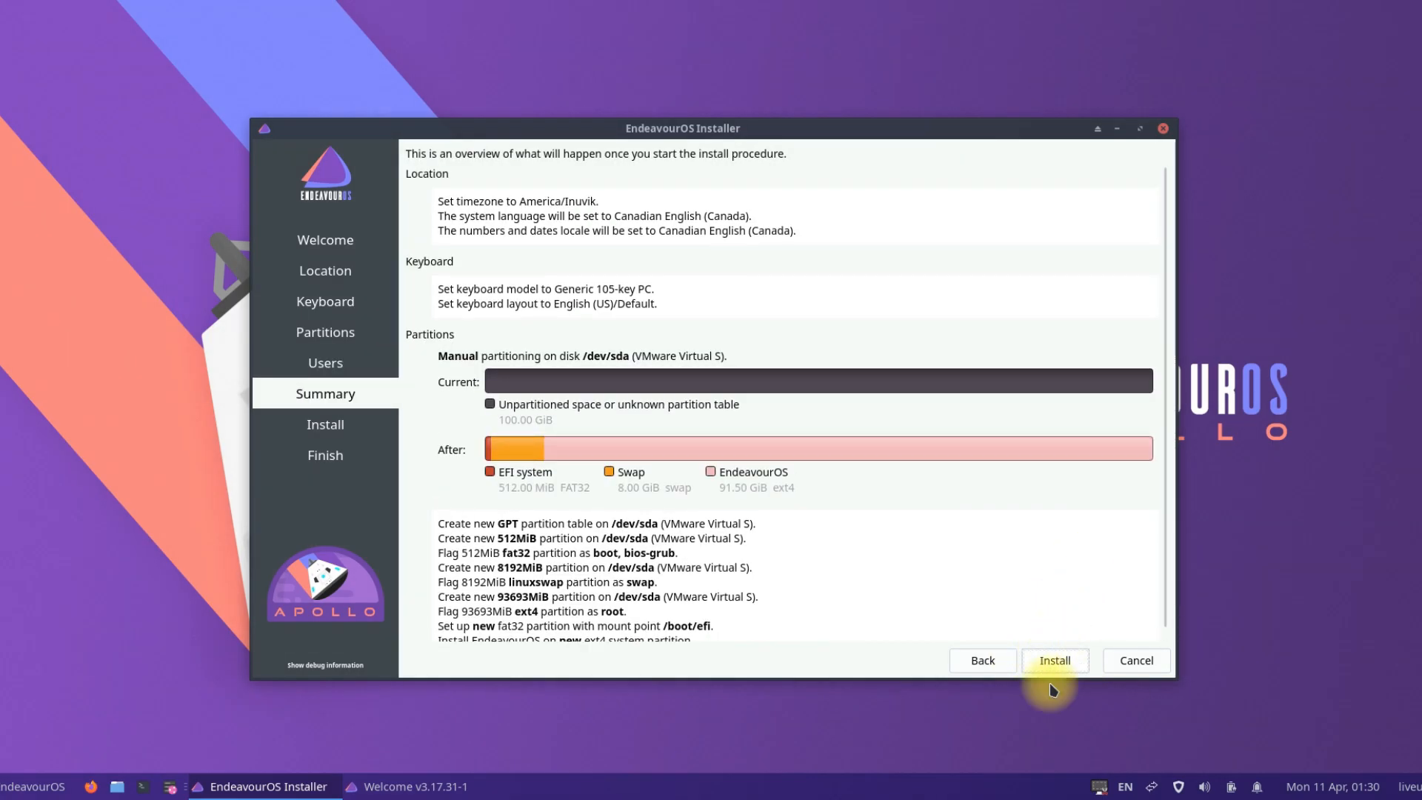
Confirm Install now and run the installation until the Finish page reports All done
click(1053, 661)
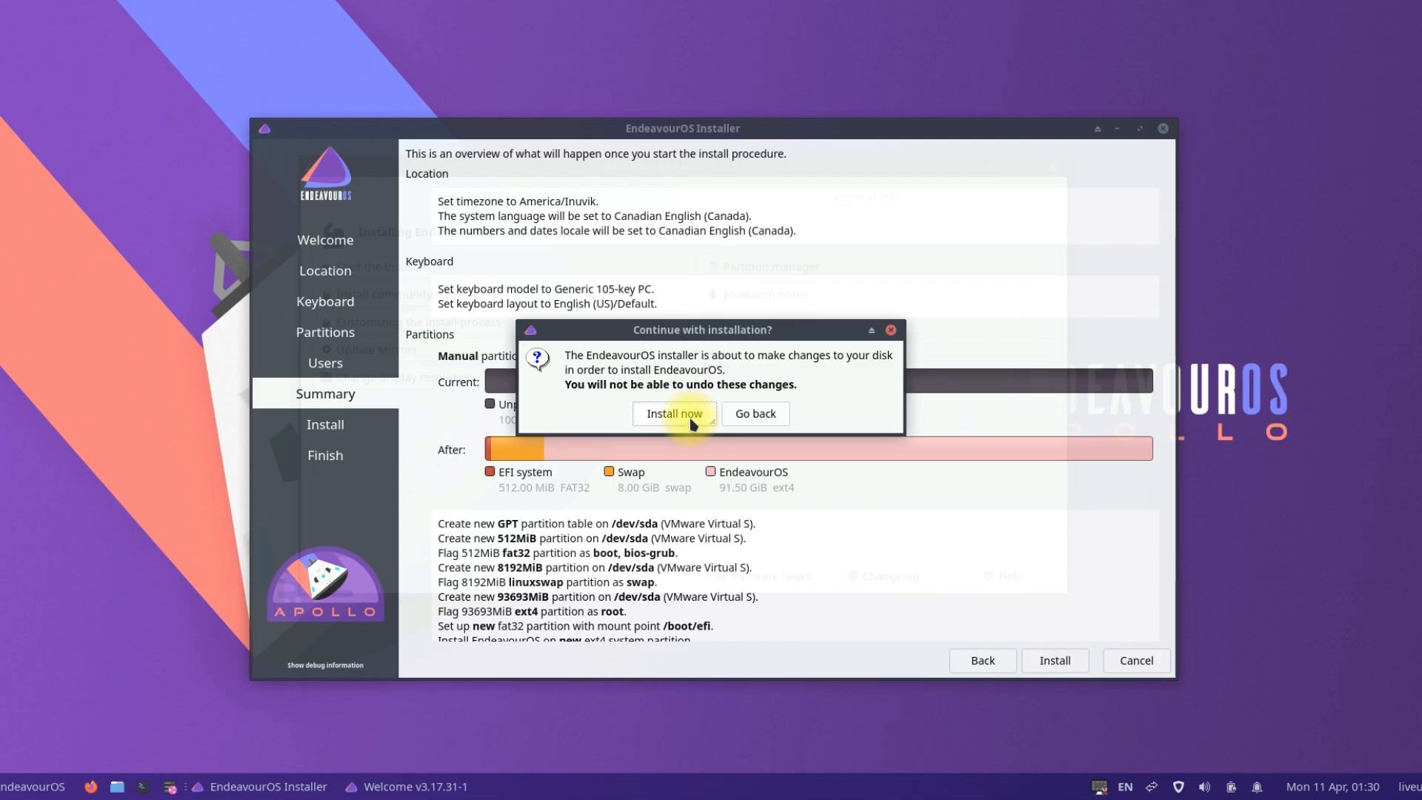
click(674, 413)
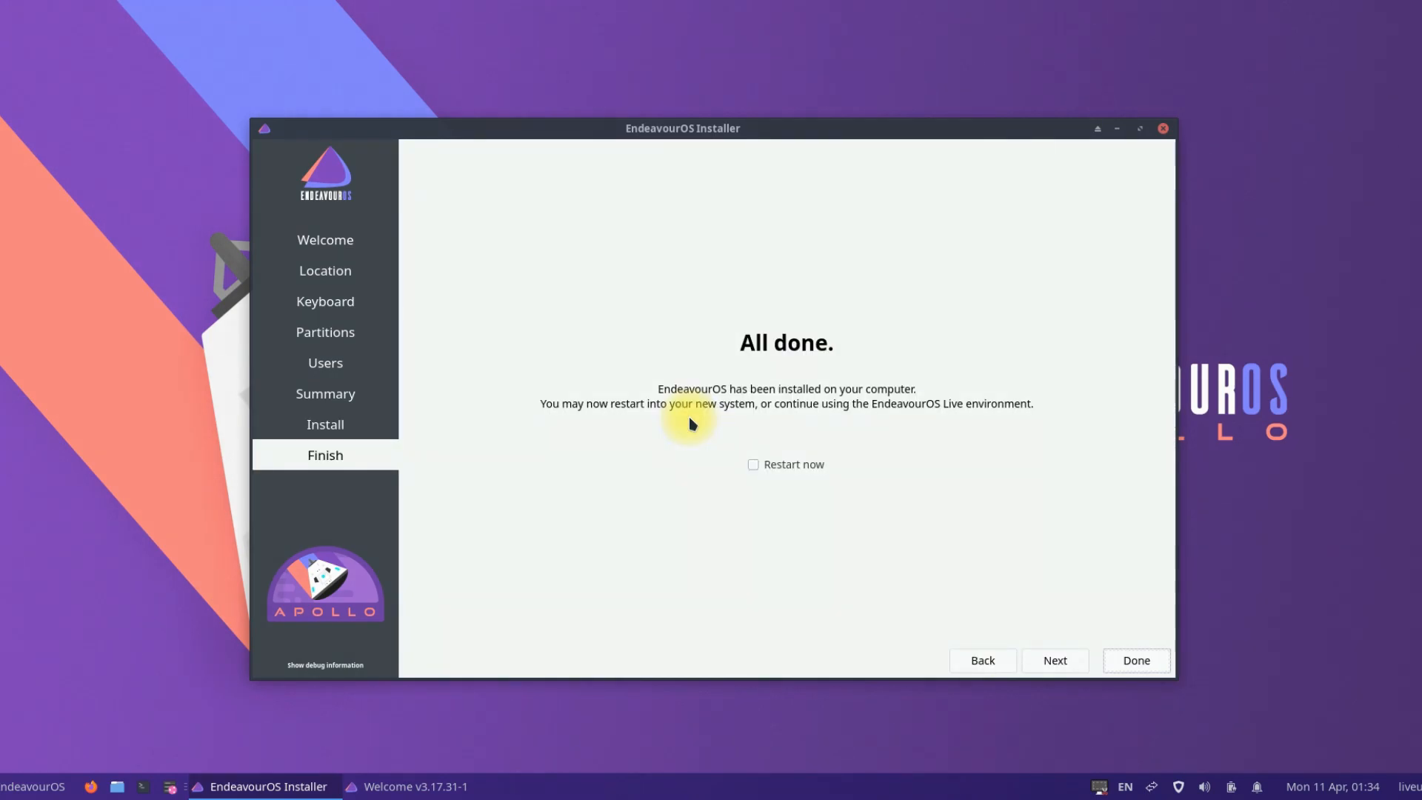
mouse_move(470, 497)
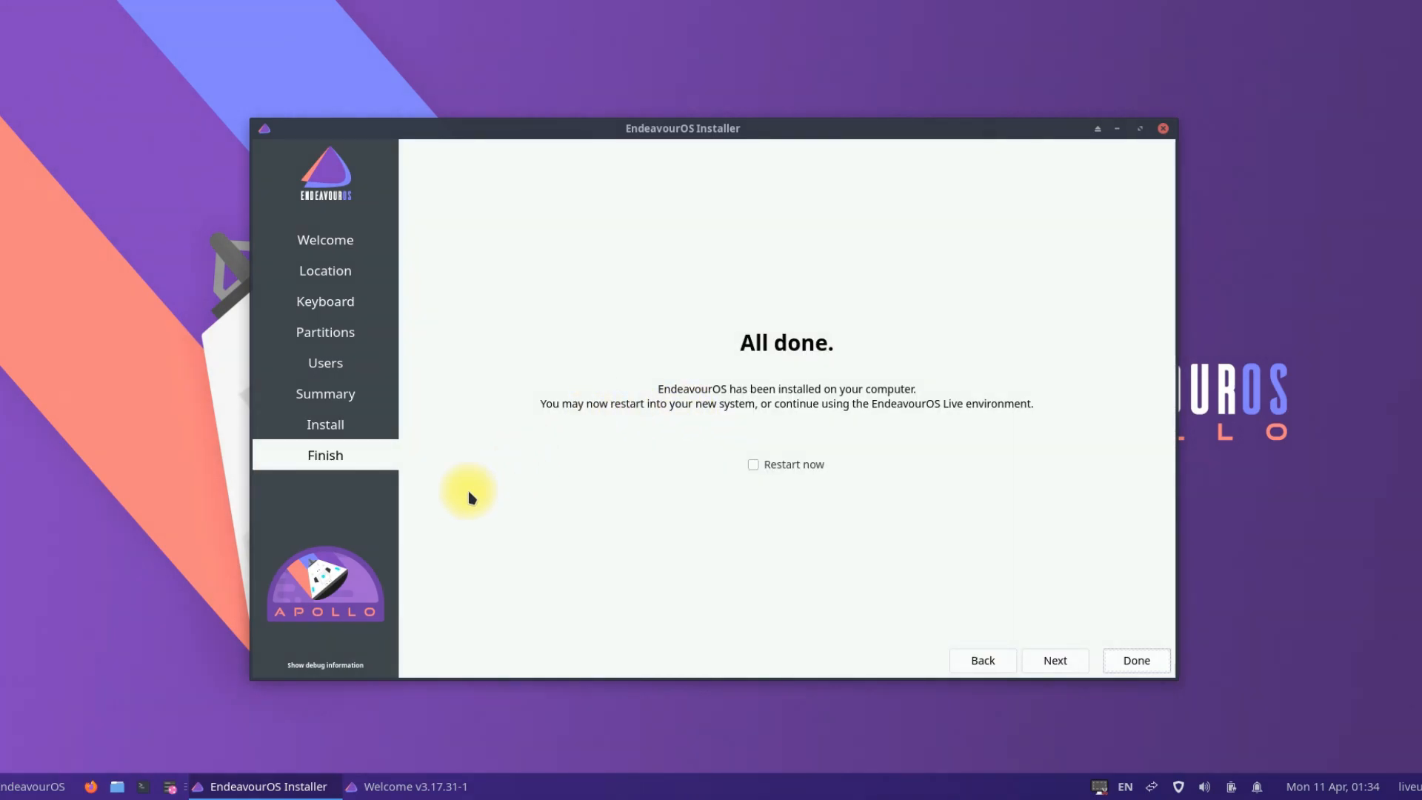
Tick Restart now and finish the installer, rebooting into the new EndeavourOS system
click(753, 464)
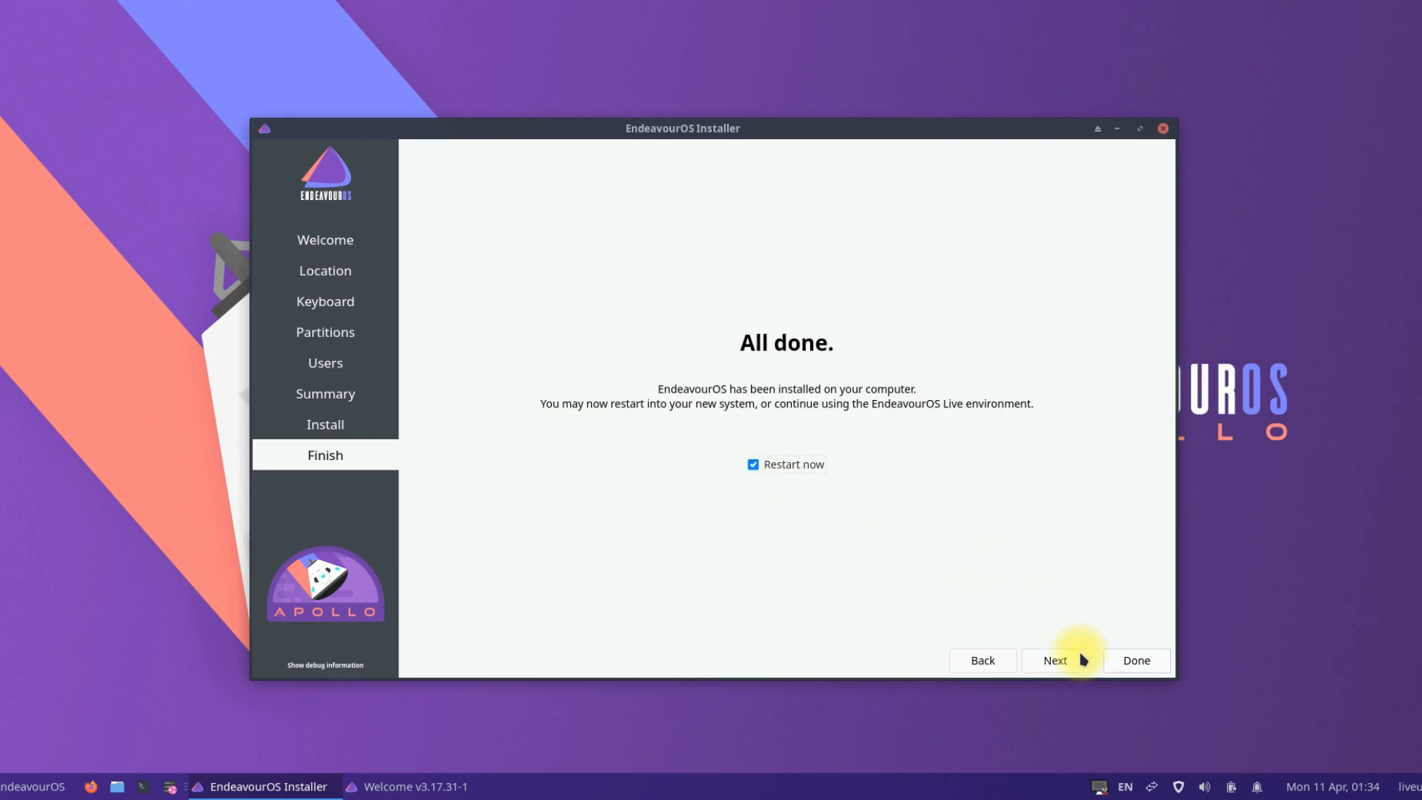
mouse_move(1135, 659)
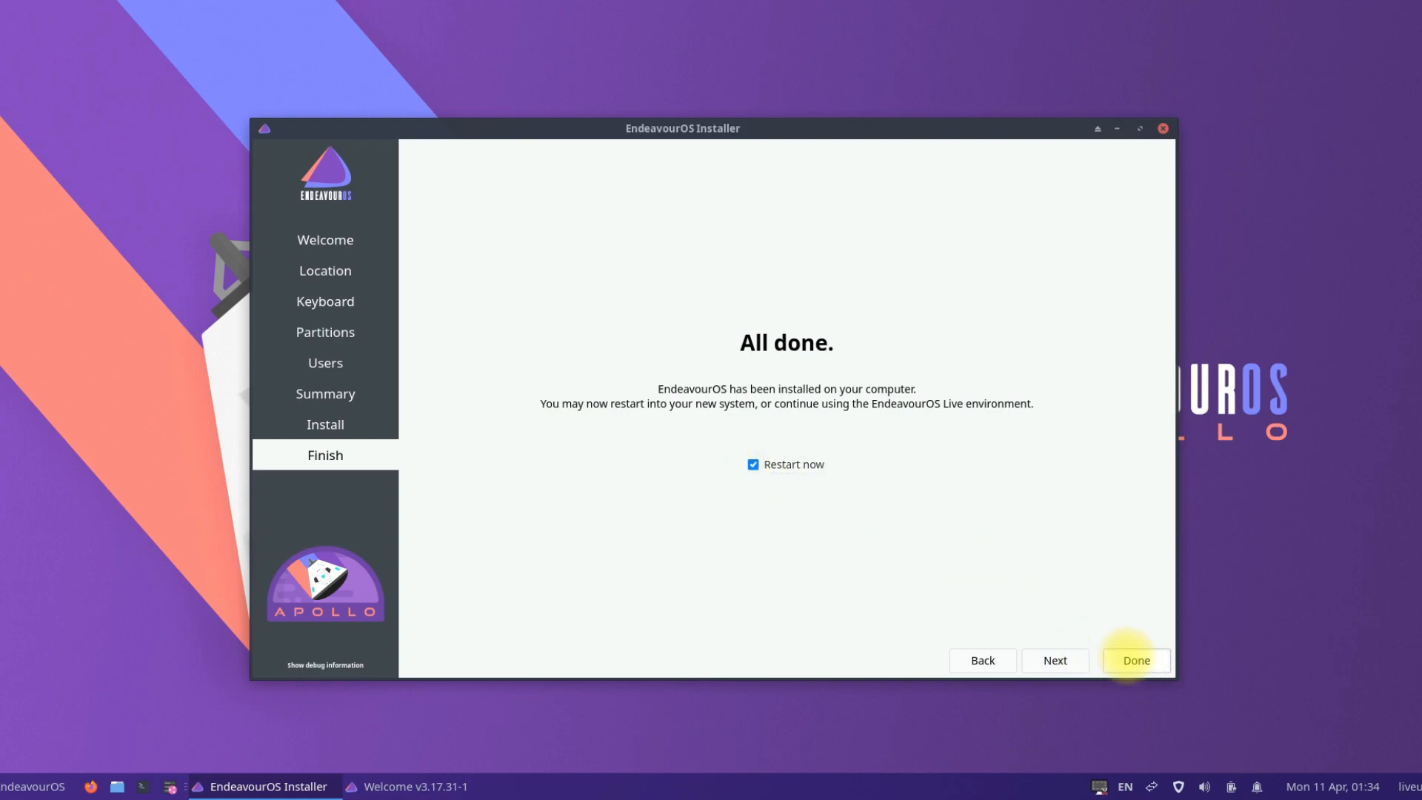
click(1136, 661)
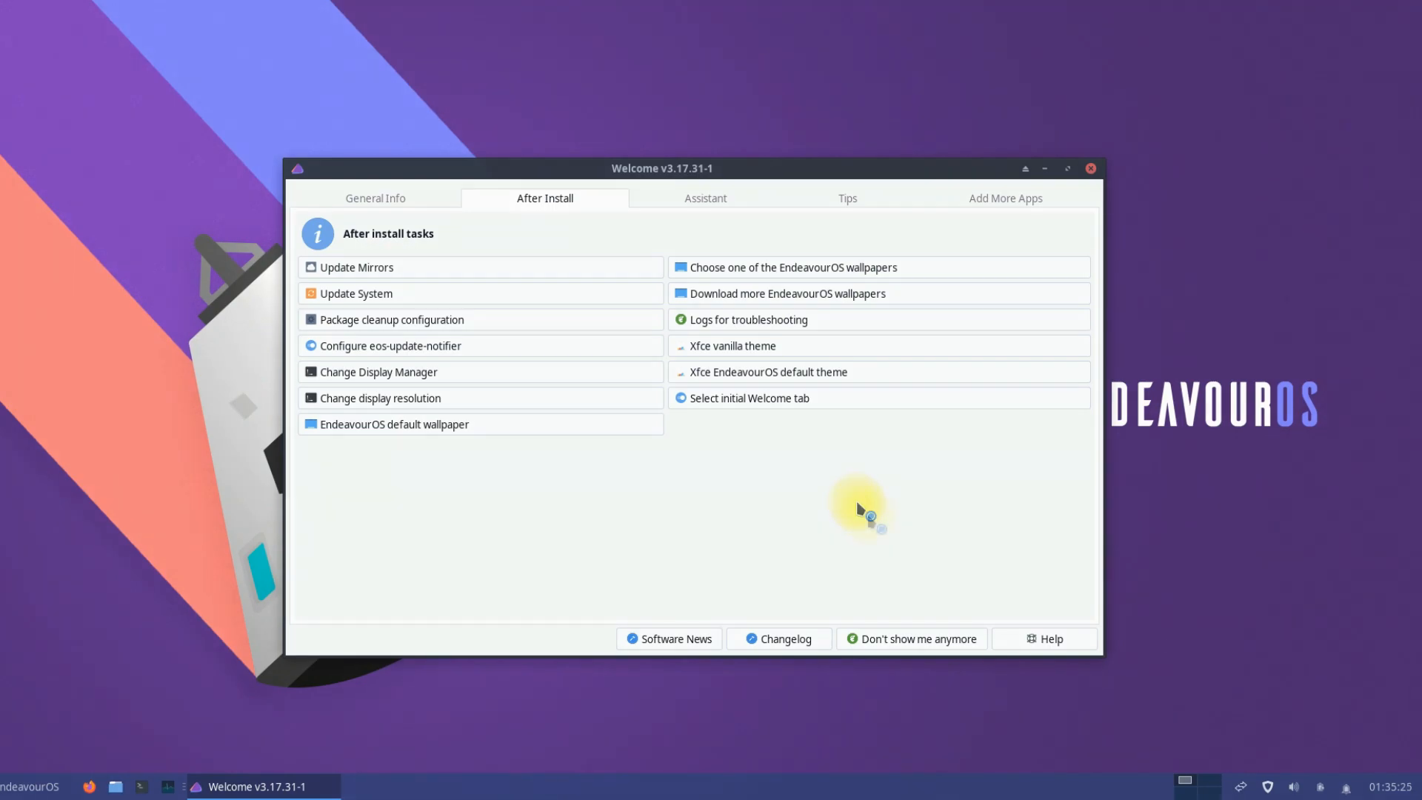
mouse_move(915, 639)
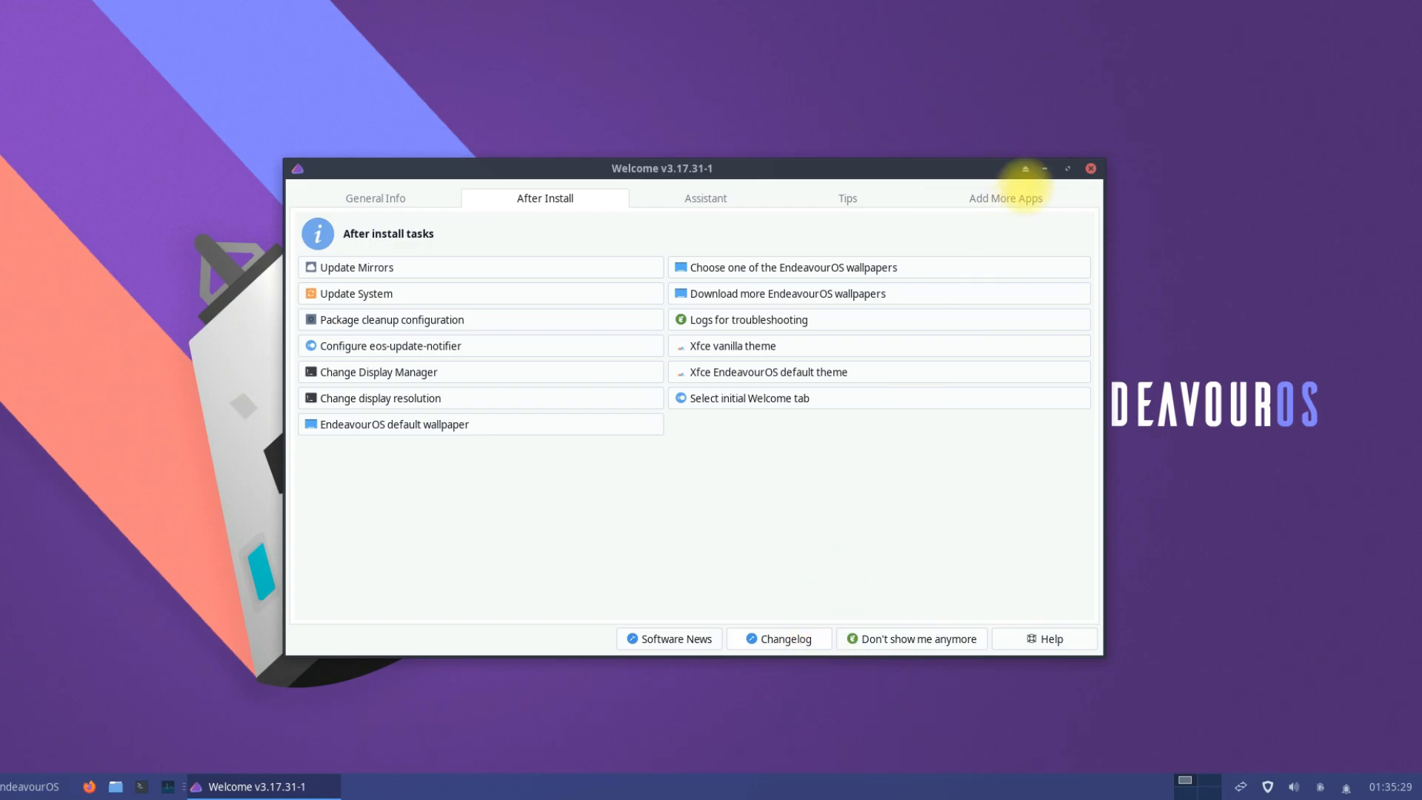
Close Welcome on the new desktop and browse the Whisker menu's Settings category
click(1092, 169)
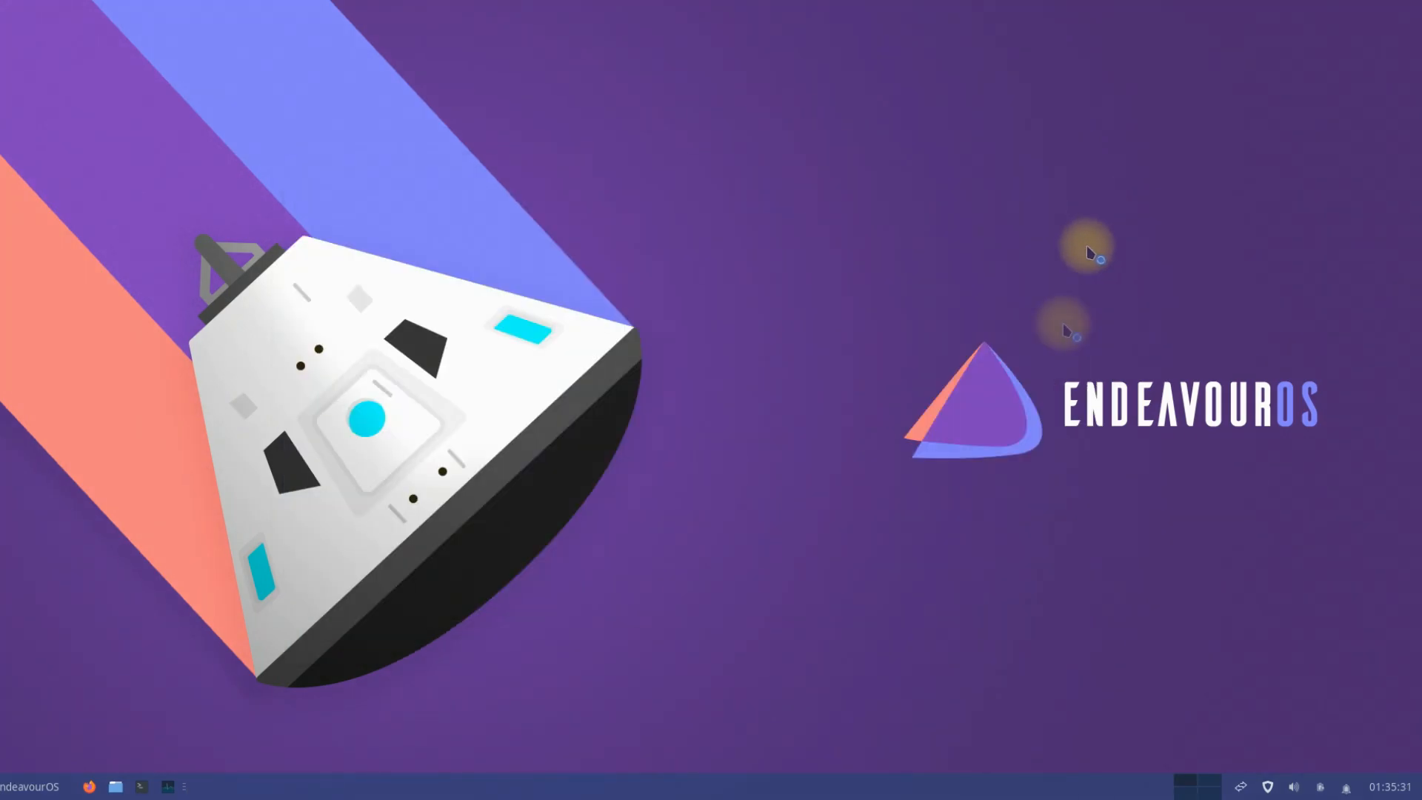
click(9, 785)
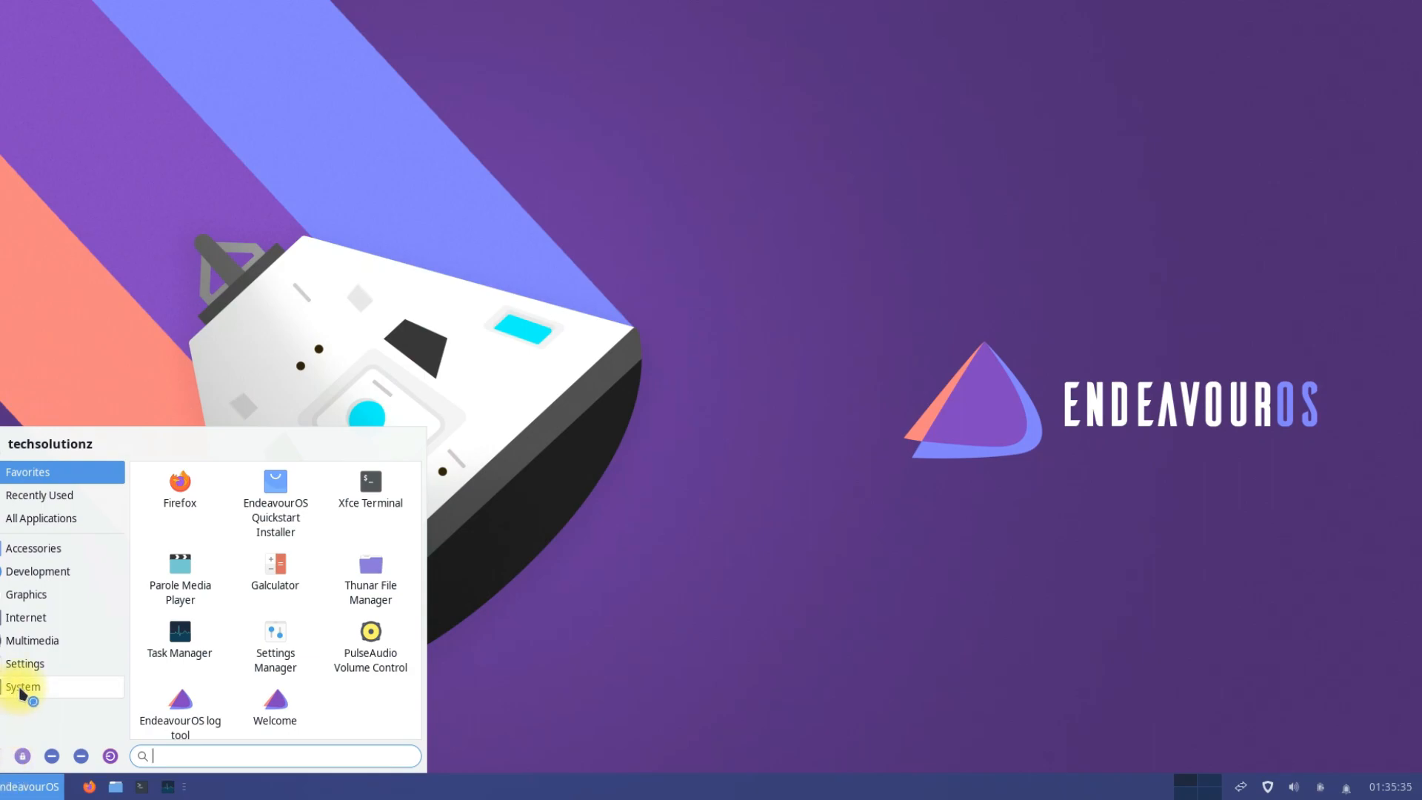
click(25, 663)
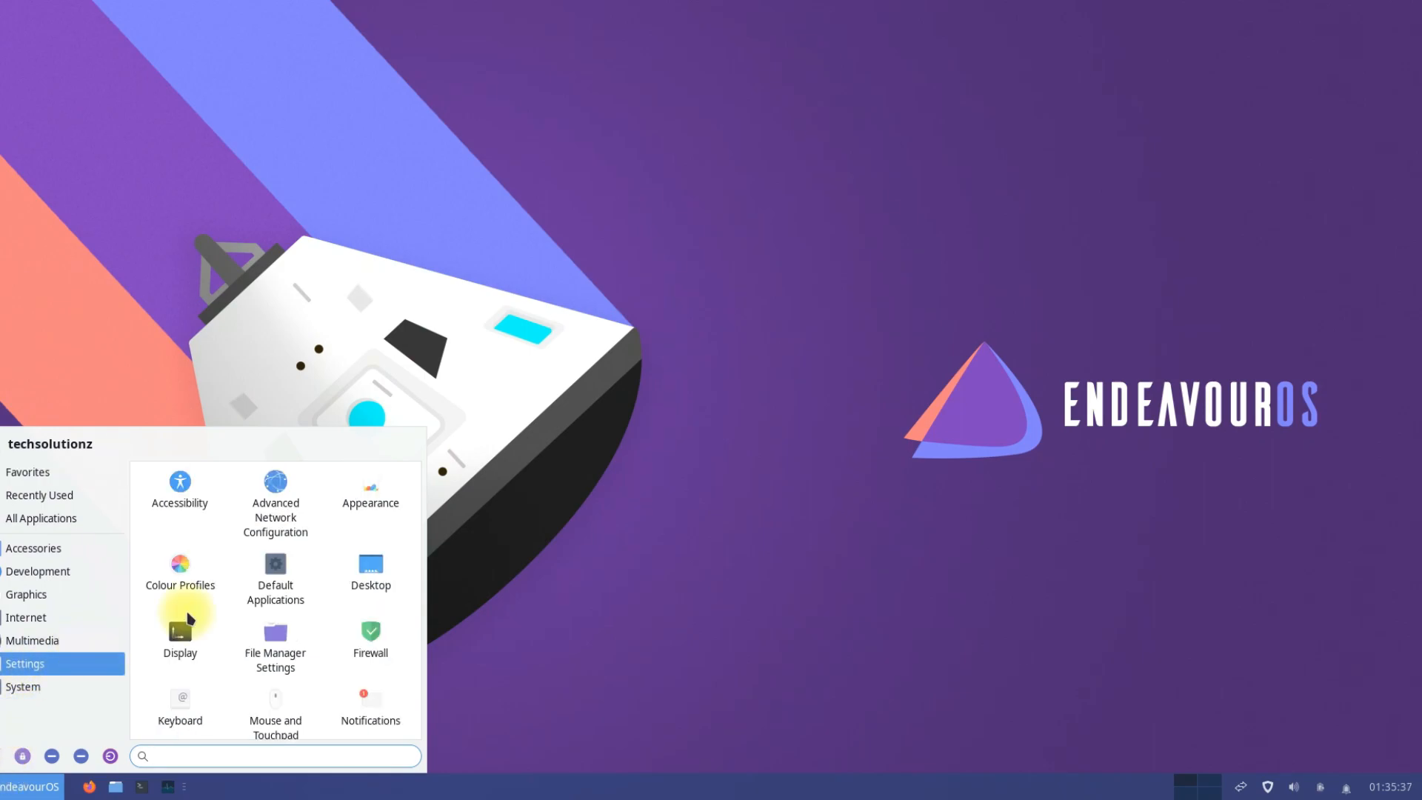
scroll(down, 3)
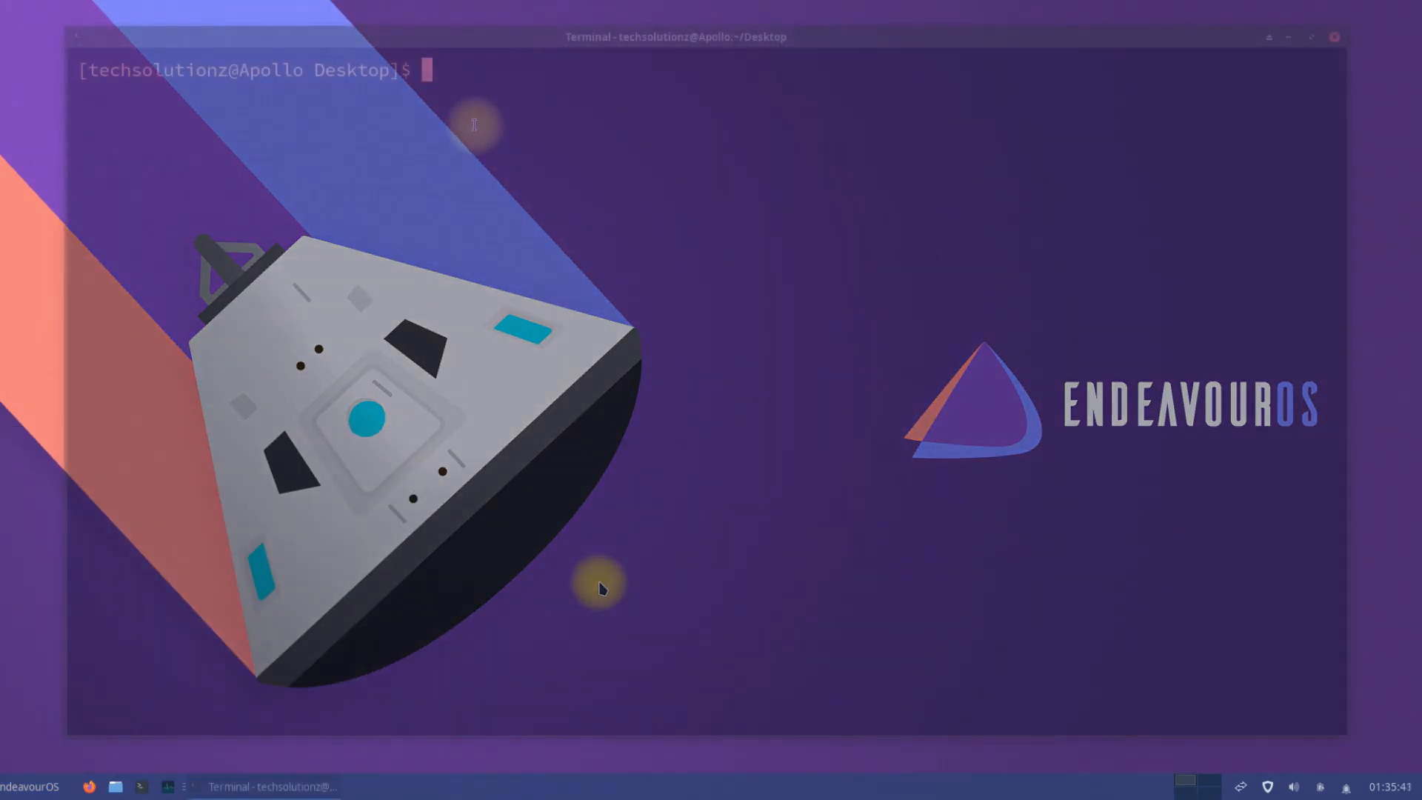
Run 'sudo pacman -Syy' to sync the package databases, then begin typing 'scre' at the prompt
text(sudo pacman -Syy)
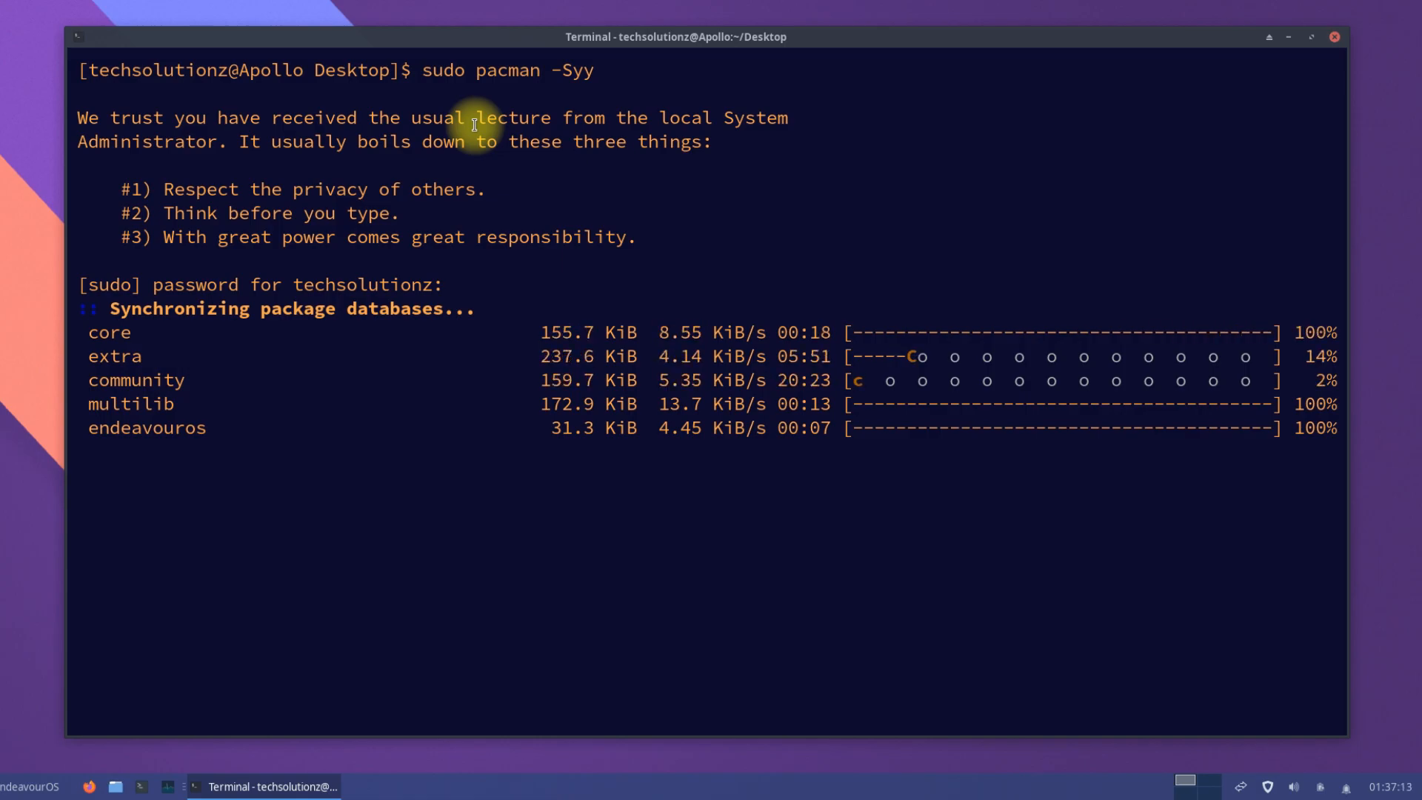
text(scre)
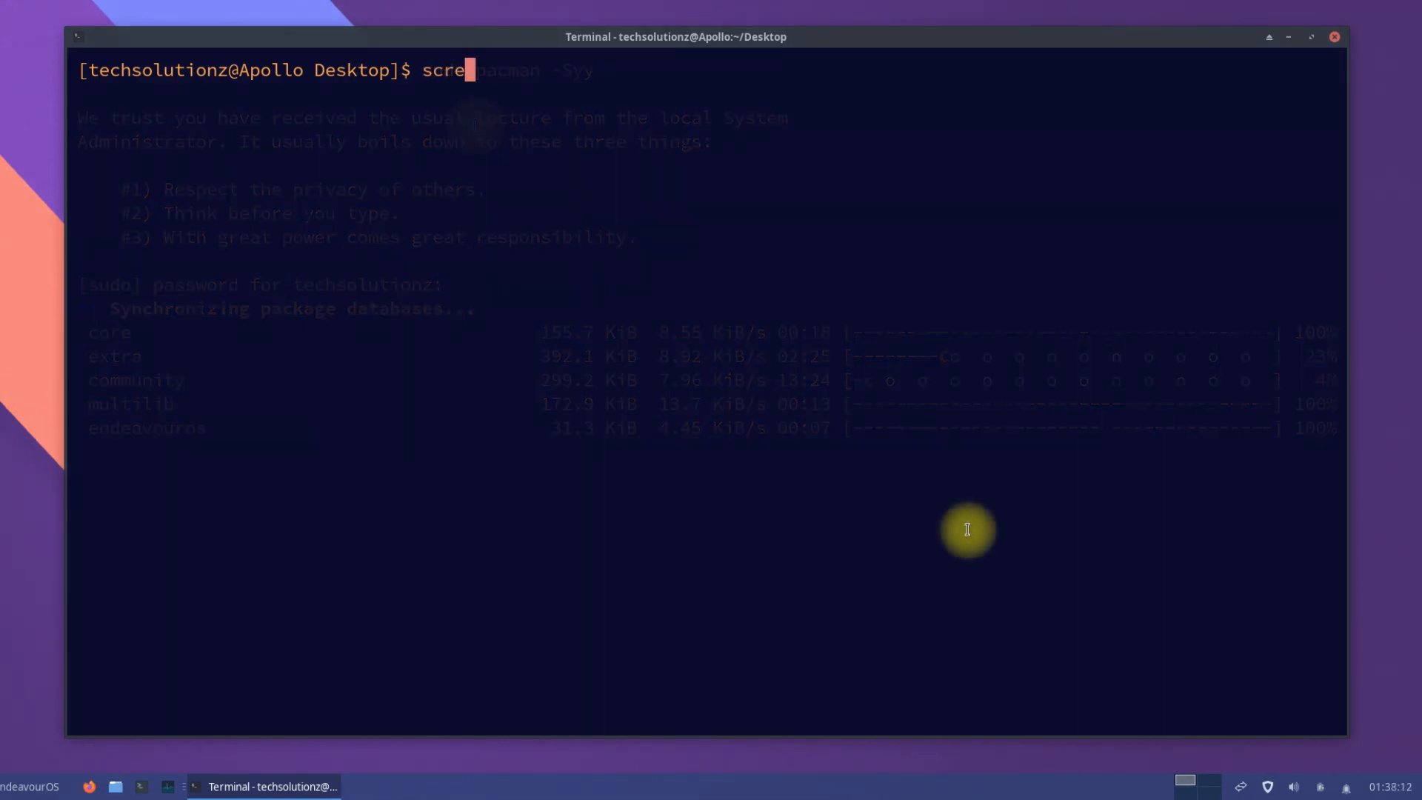